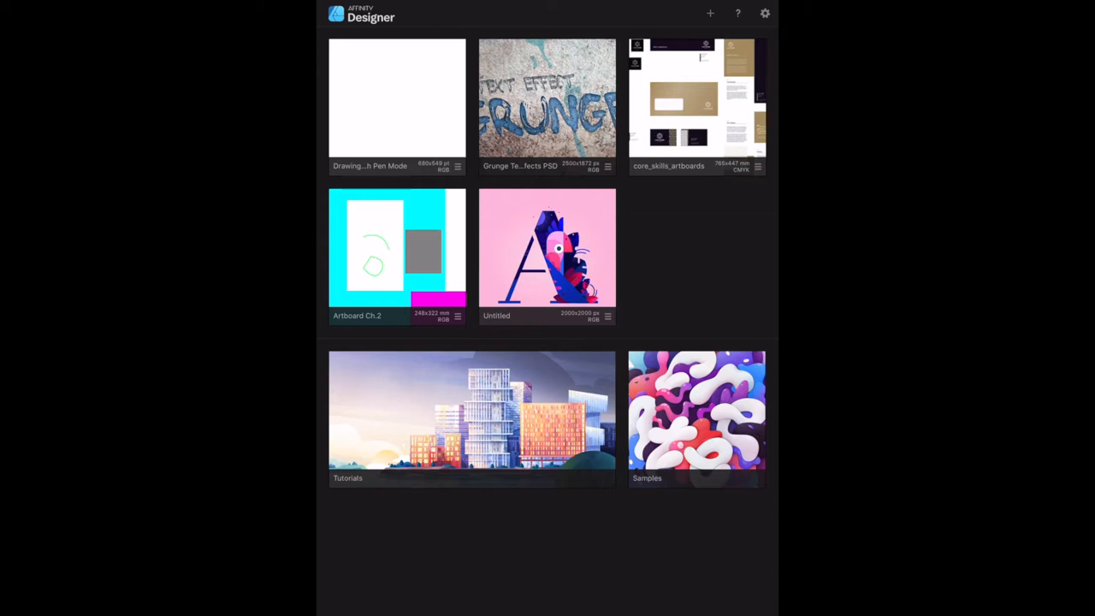
Open Affinity Designer Help from the ? icon on the home screen
click(737, 13)
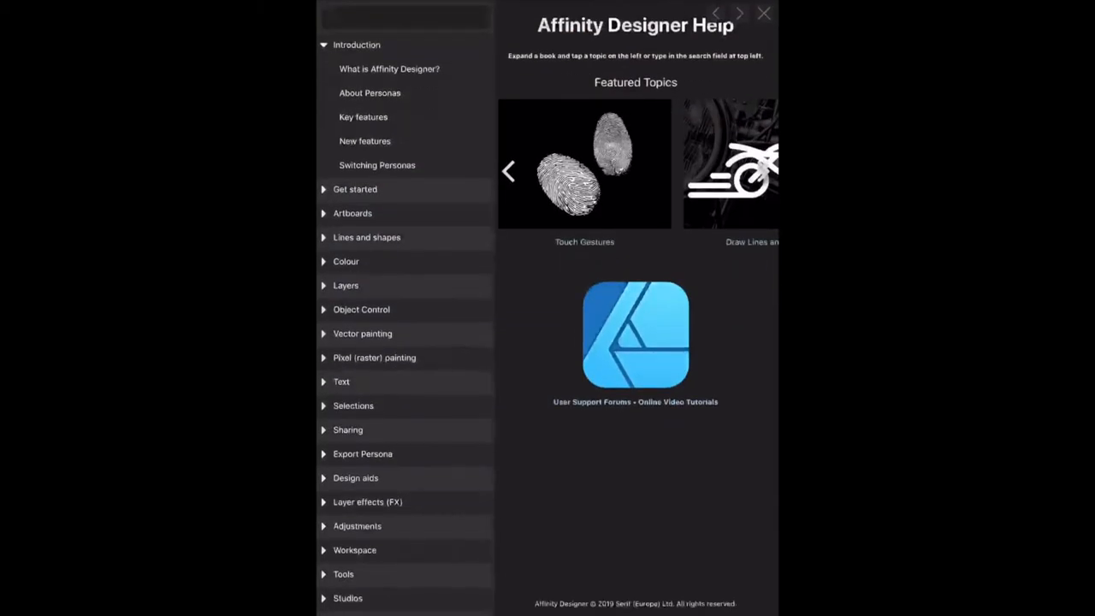
Search the help for 'Pen Tool' and open the Pen Tool article
text(P)
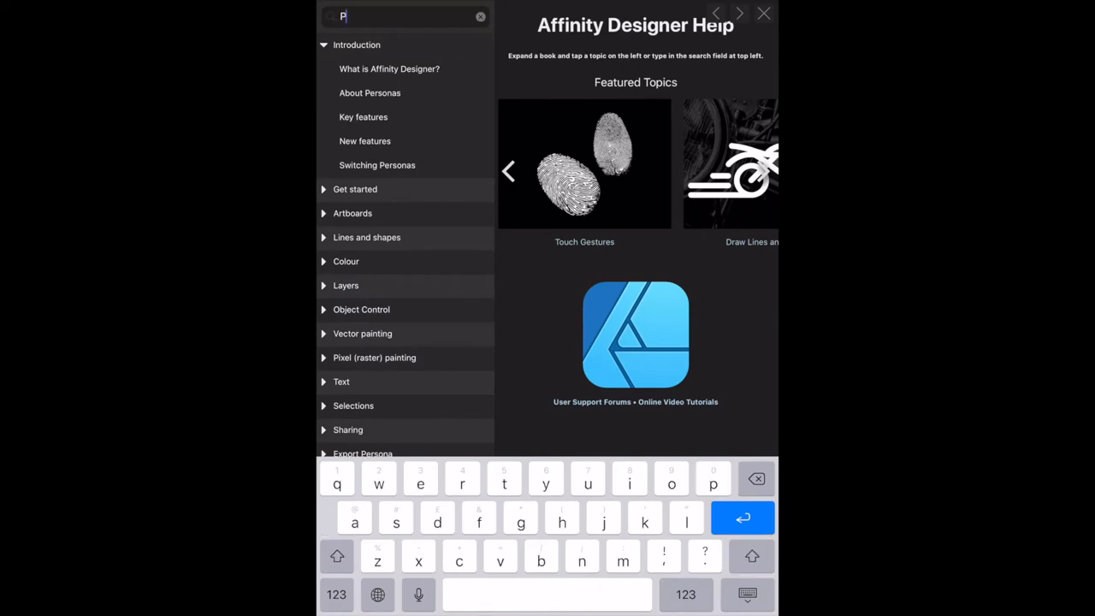
text(en)
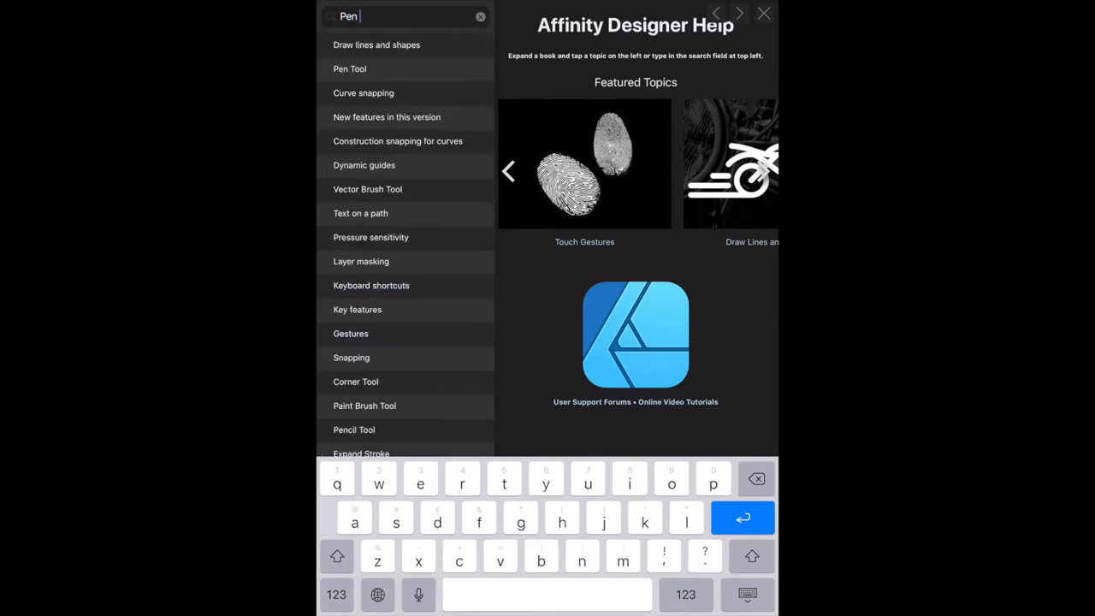
text(Tool)
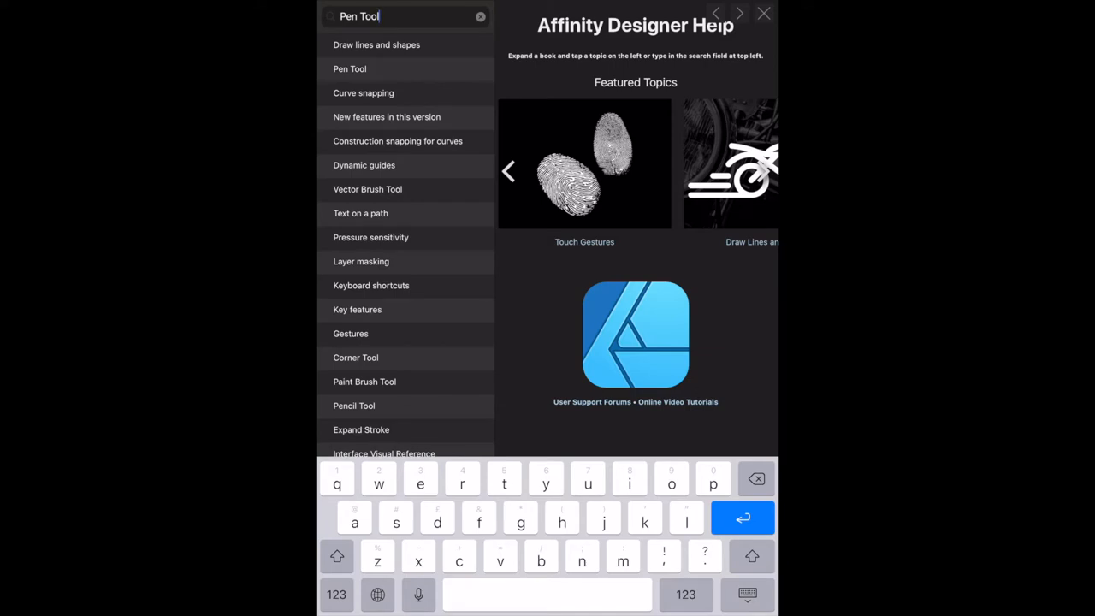
click(350, 68)
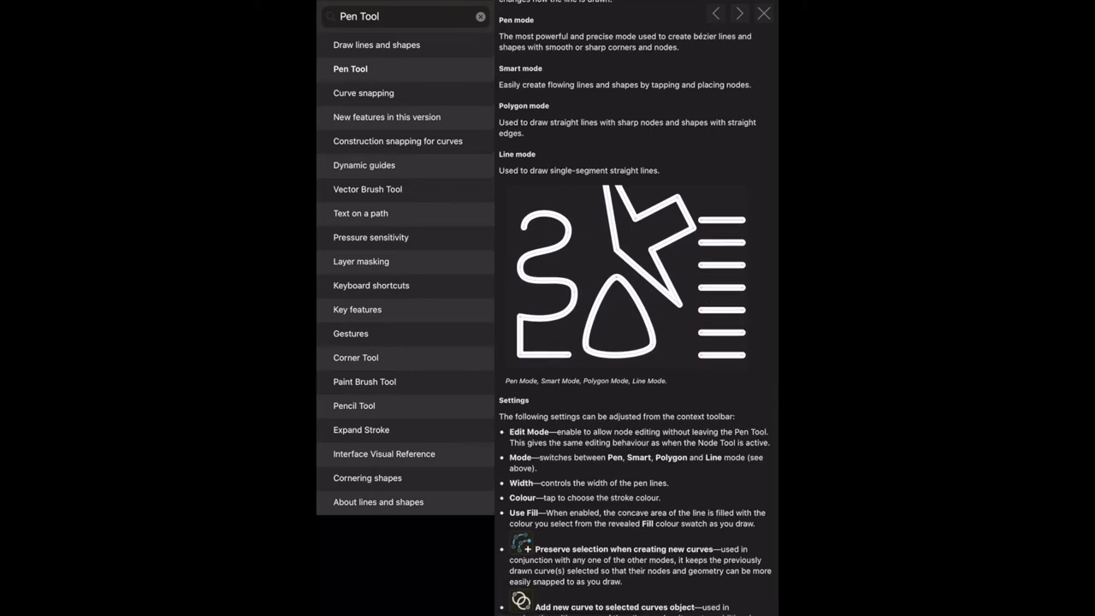
Scroll down through the Pen Tool article's settings list
scroll(down, 3)
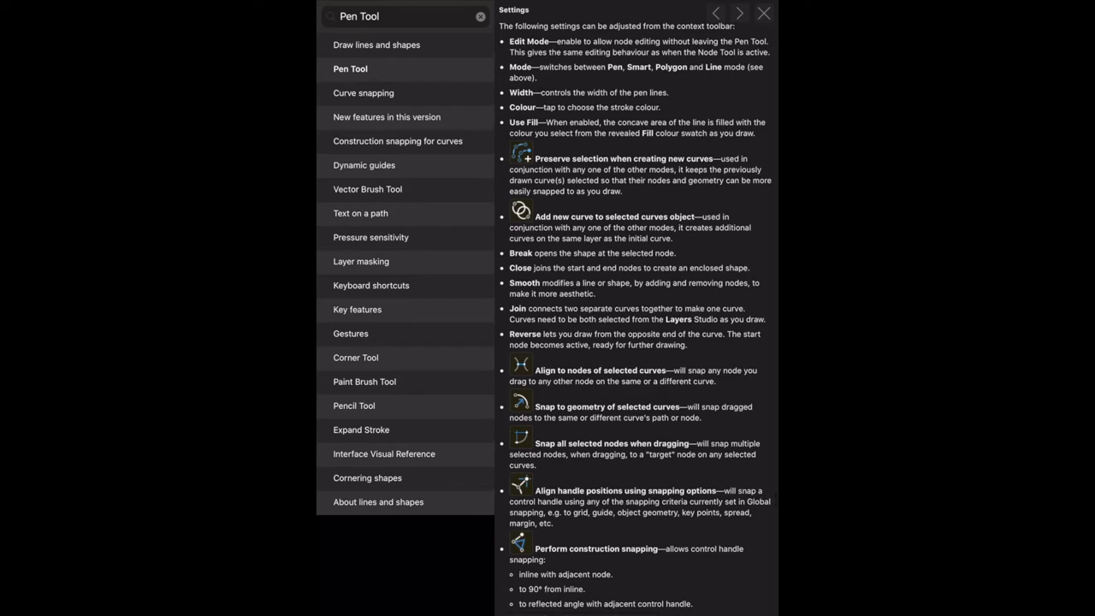
scroll(down, 3)
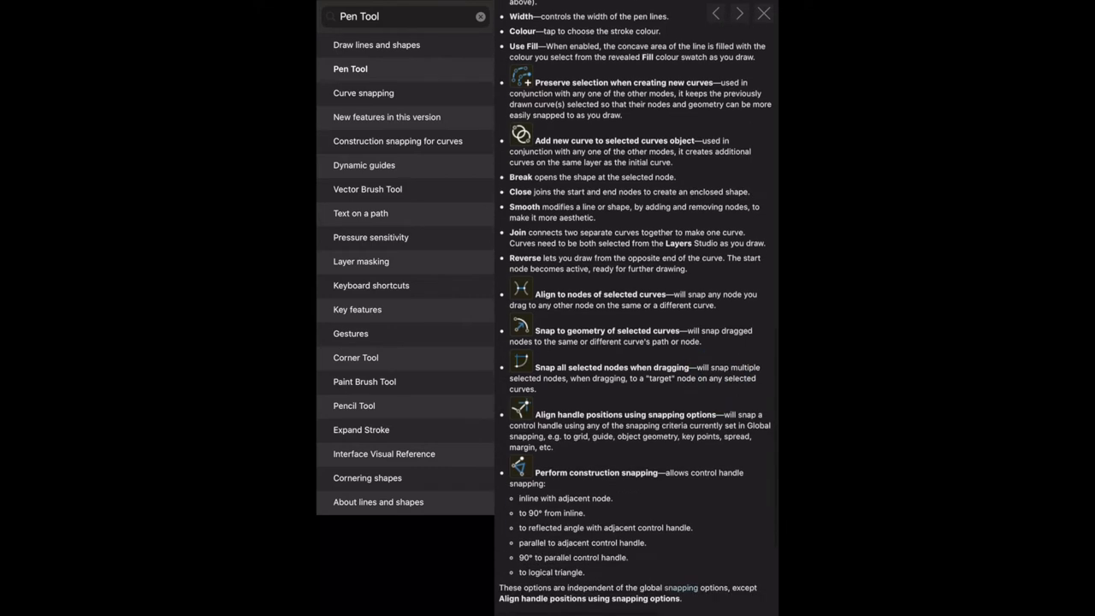
scroll(down, 3)
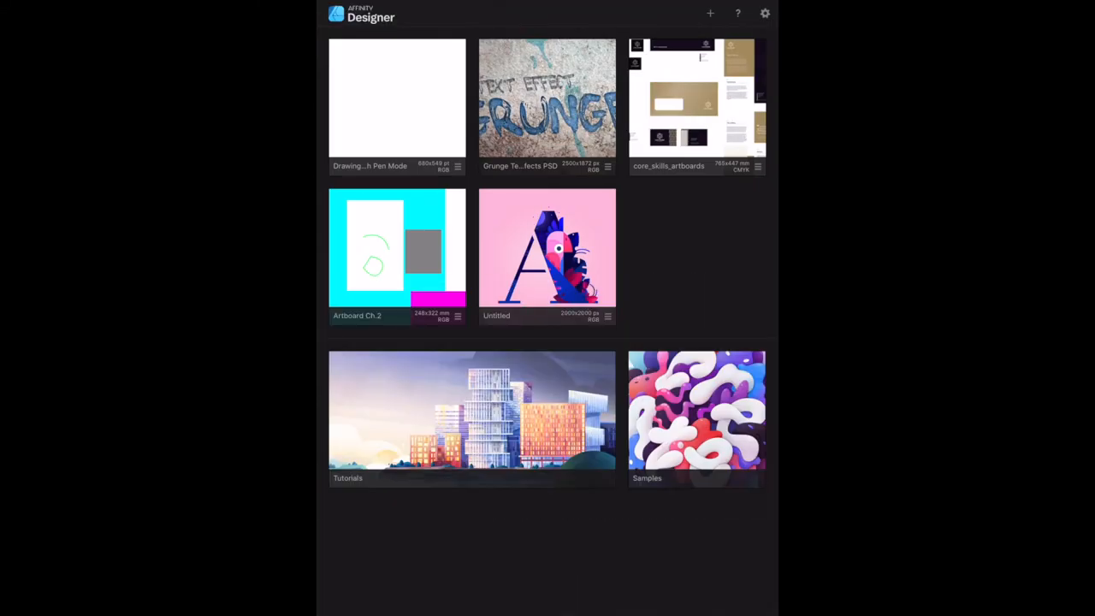
Close the help and start a new blank document from the gallery
click(736, 13)
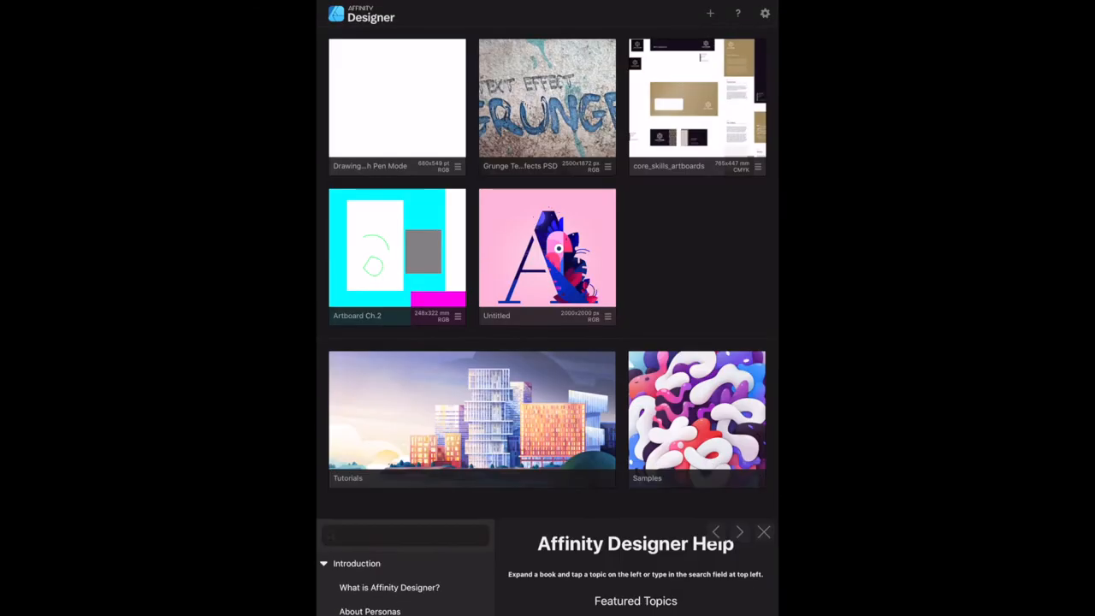
click(763, 532)
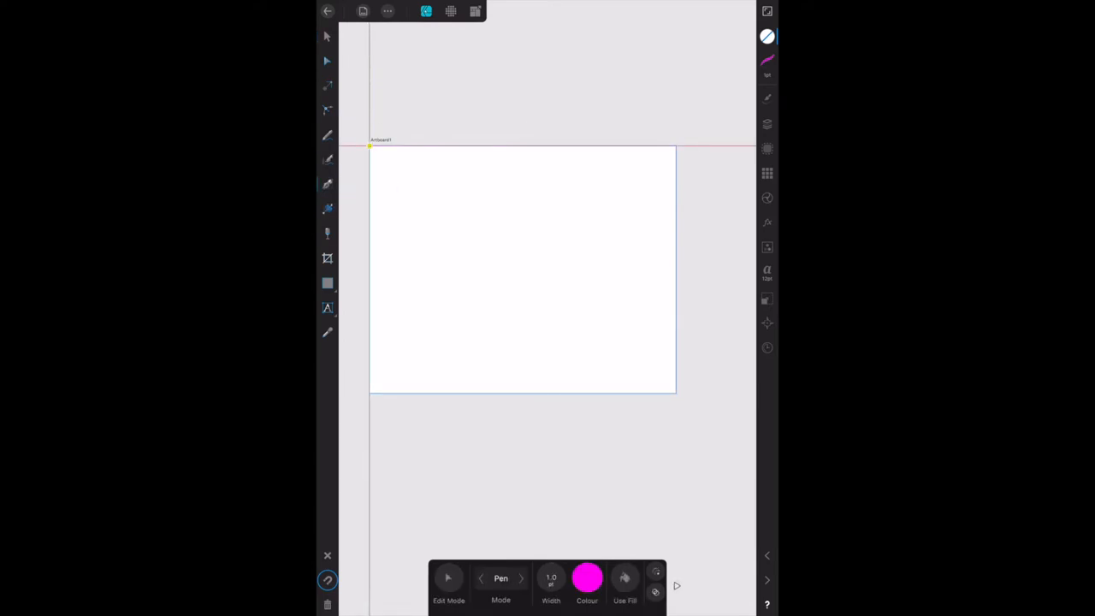
Set the Pen tool's stroke width to 2 pt in the context toolbar
click(587, 578)
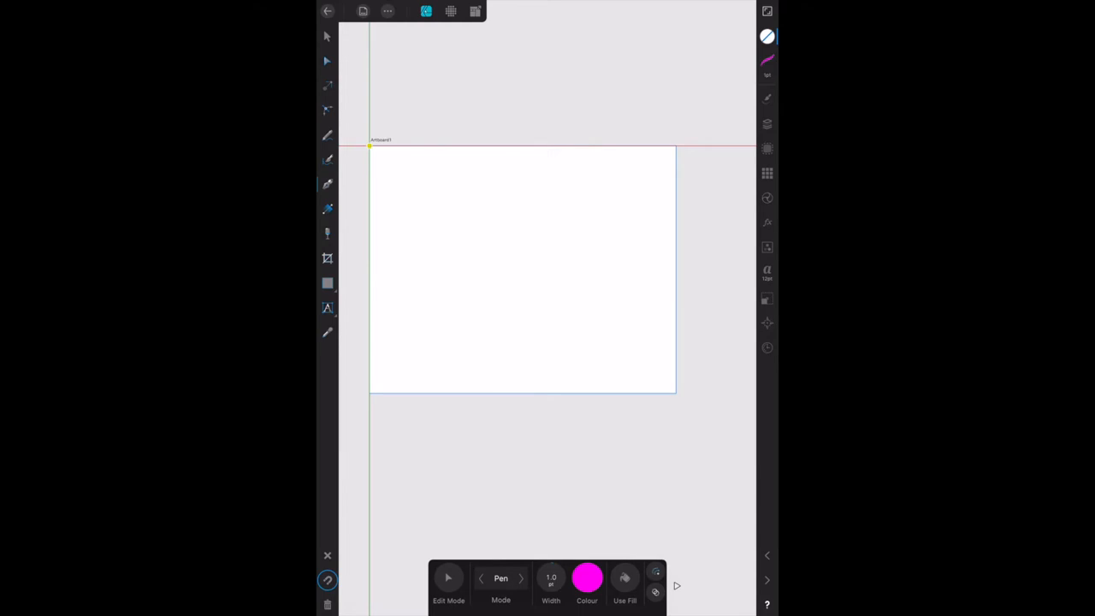
click(501, 582)
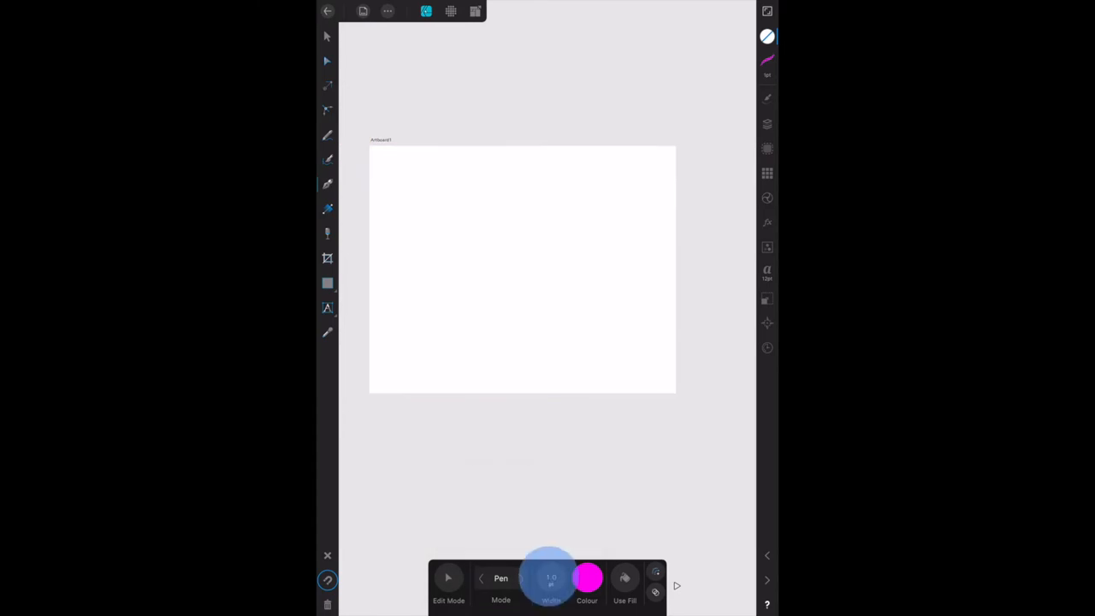
click(550, 581)
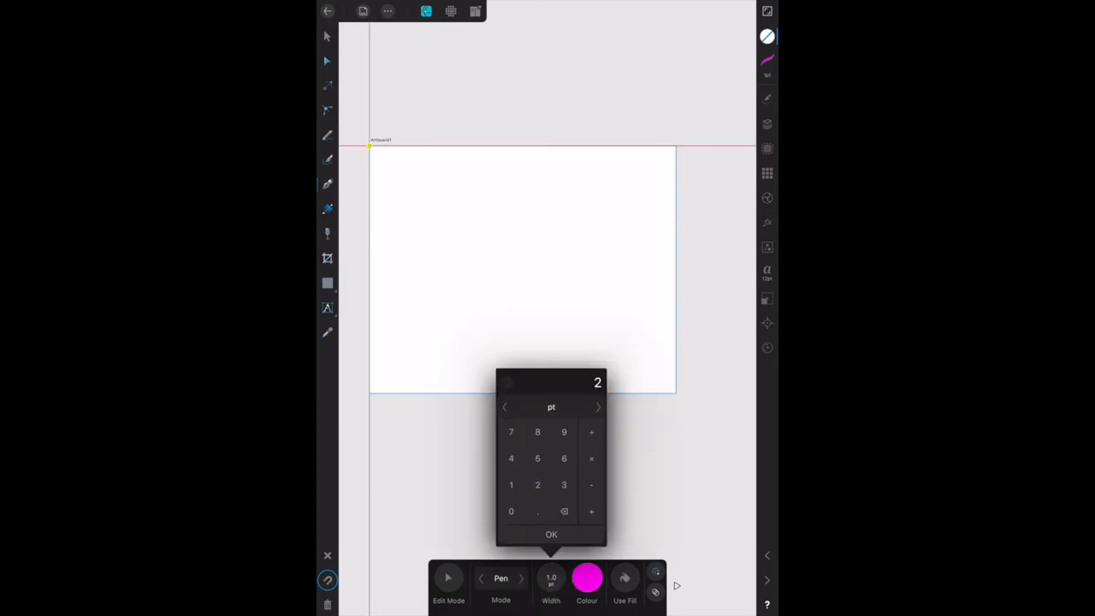
click(552, 534)
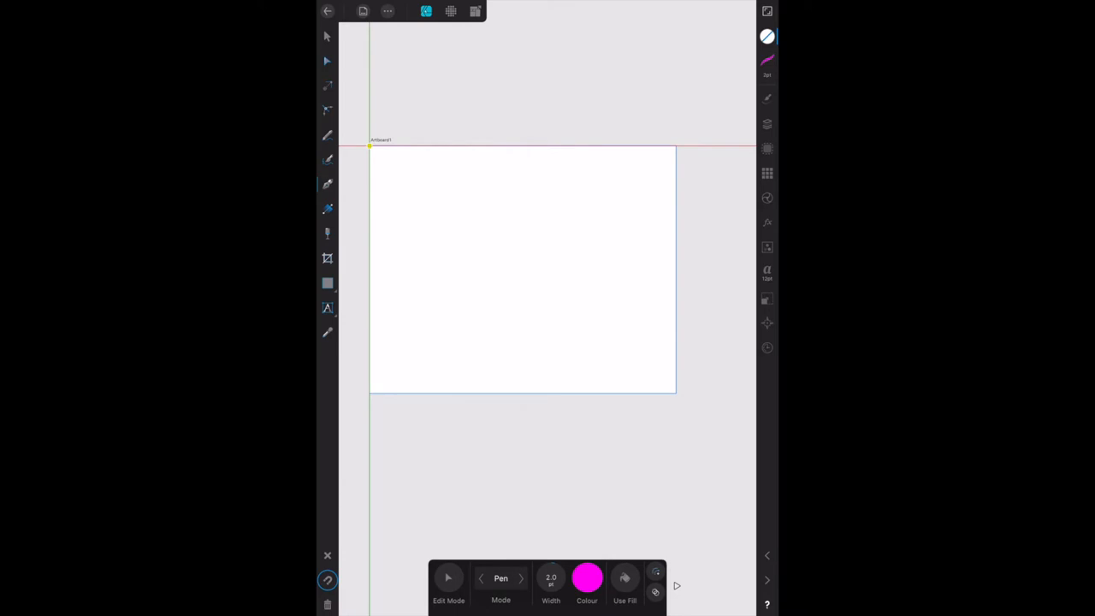
click(438, 253)
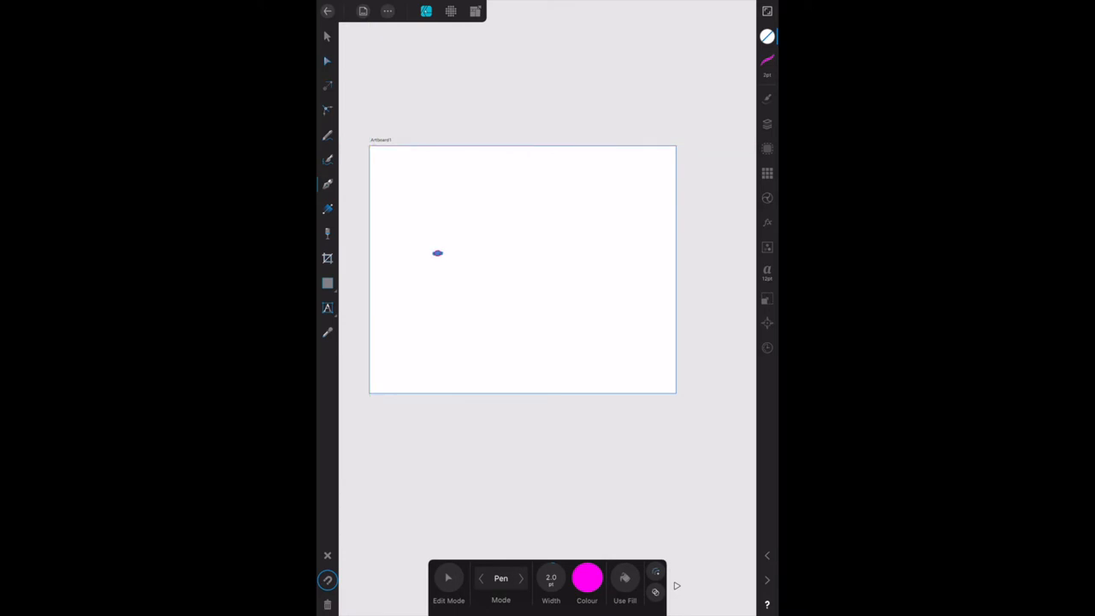
Place the left node and a second node, bending the curve into a dip
drag(438, 254, 597, 252)
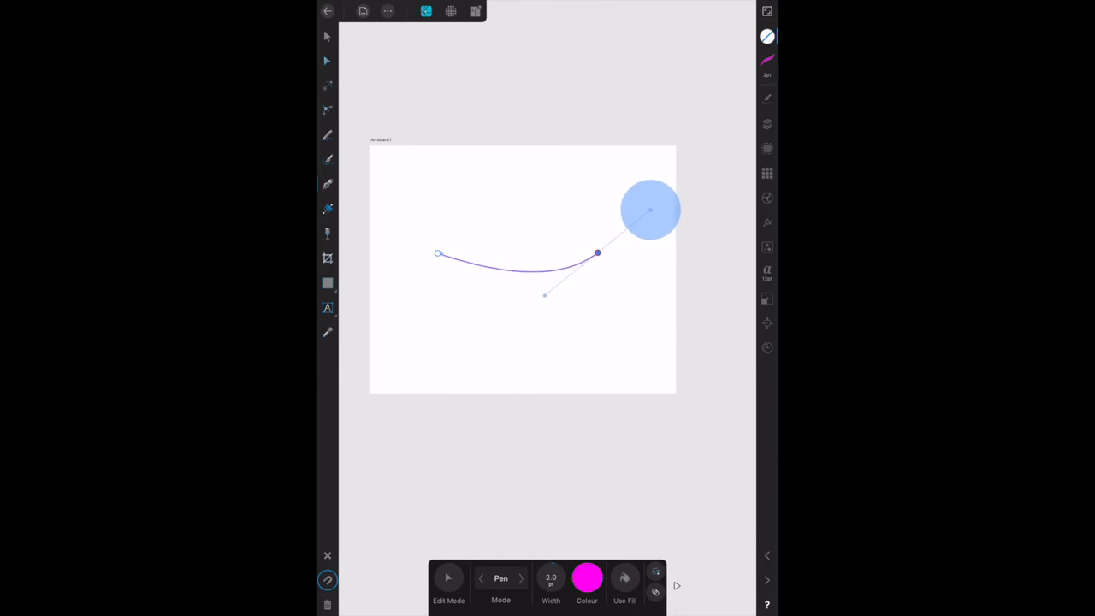
drag(651, 209, 672, 201)
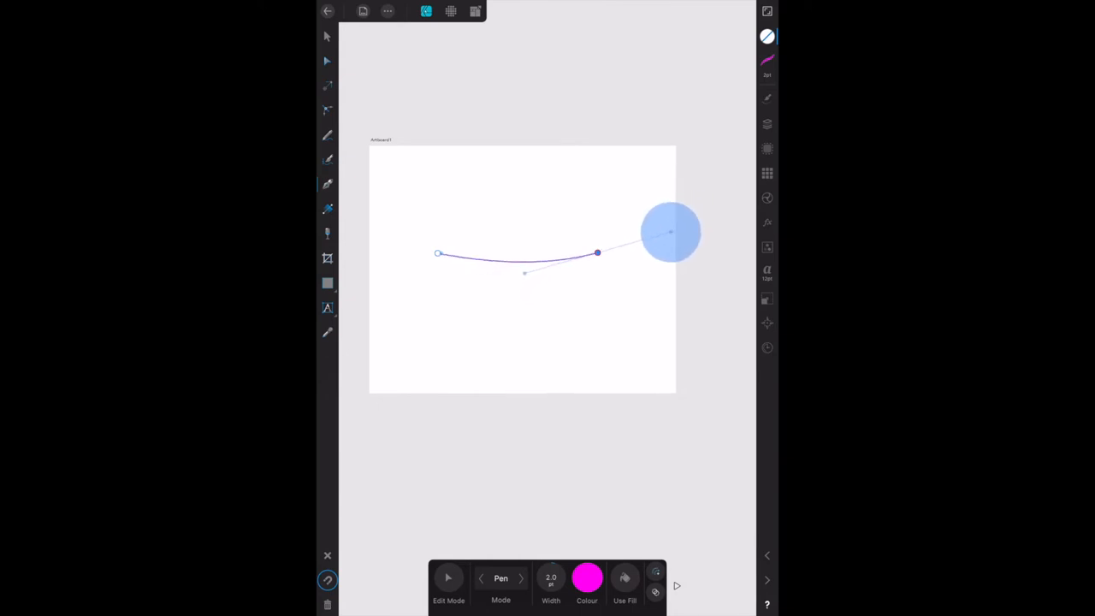
drag(671, 231, 672, 244)
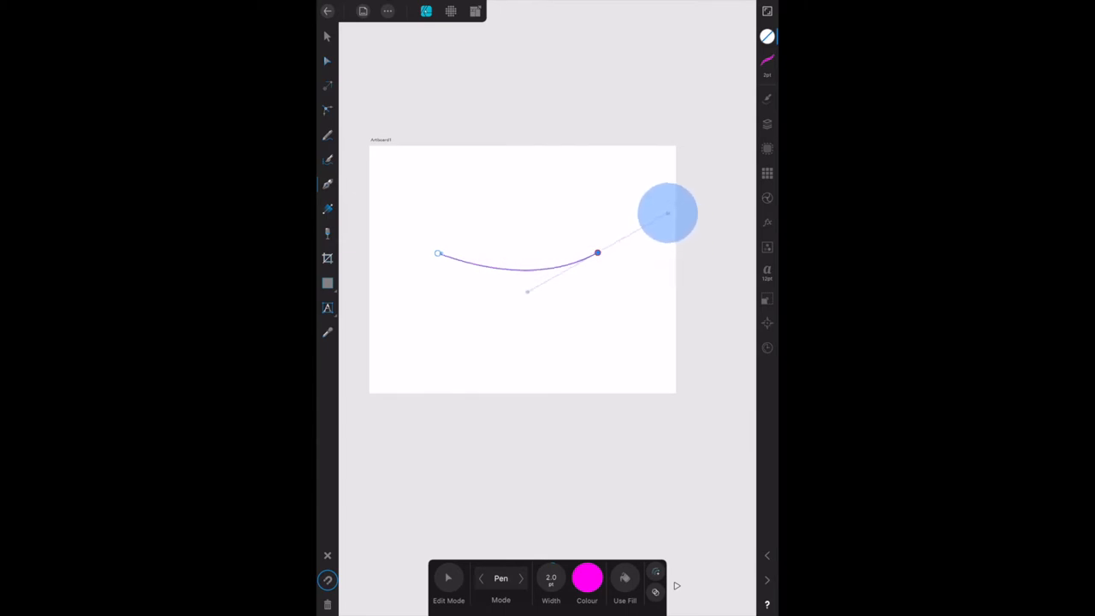
drag(668, 213, 661, 196)
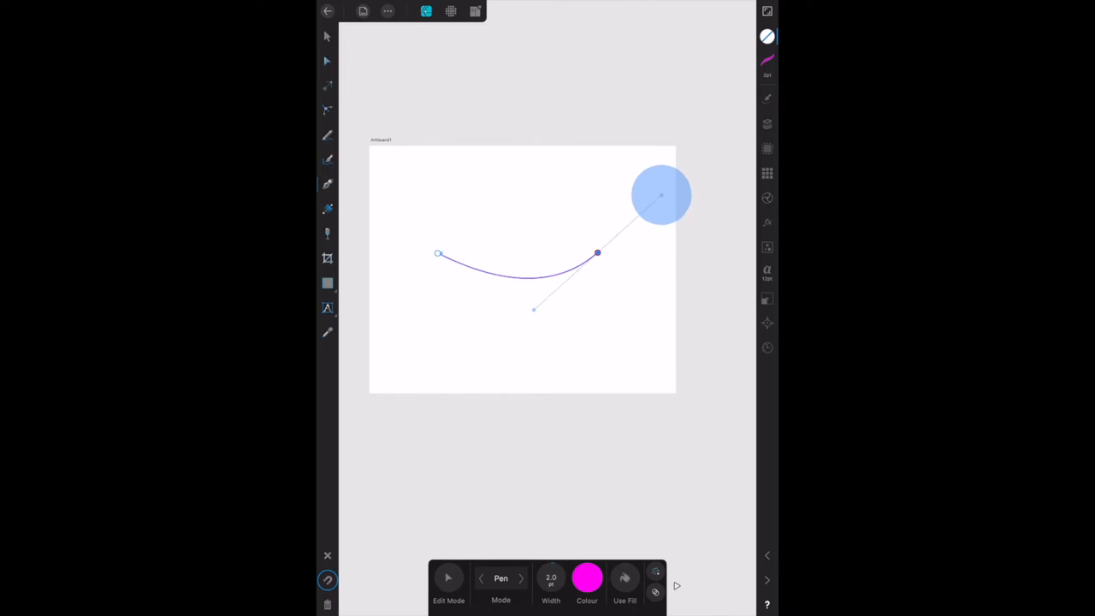
drag(661, 194, 672, 171)
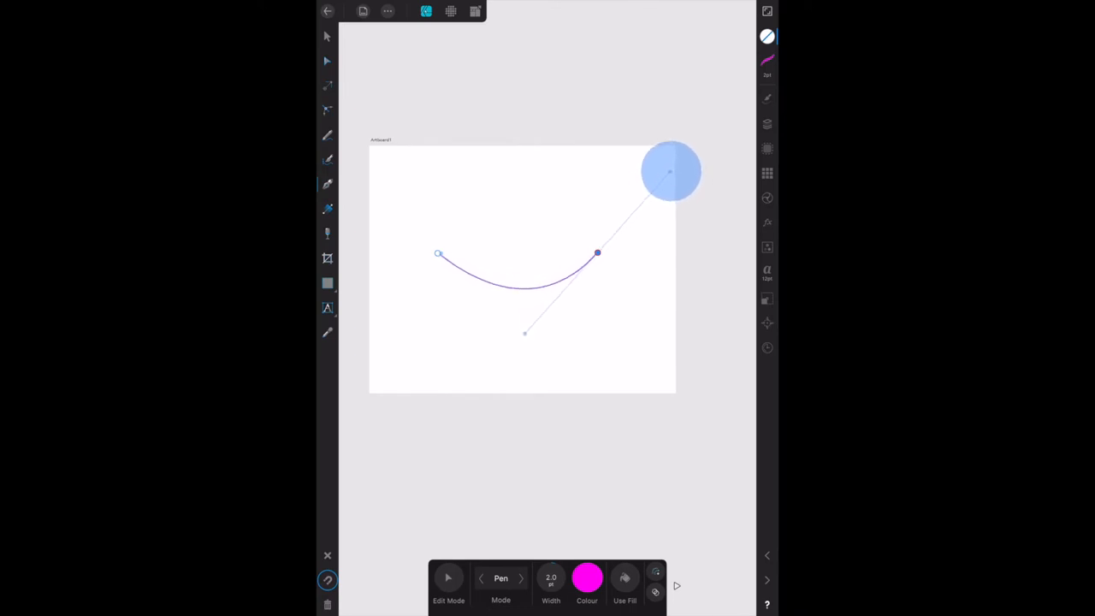
drag(671, 171, 693, 150)
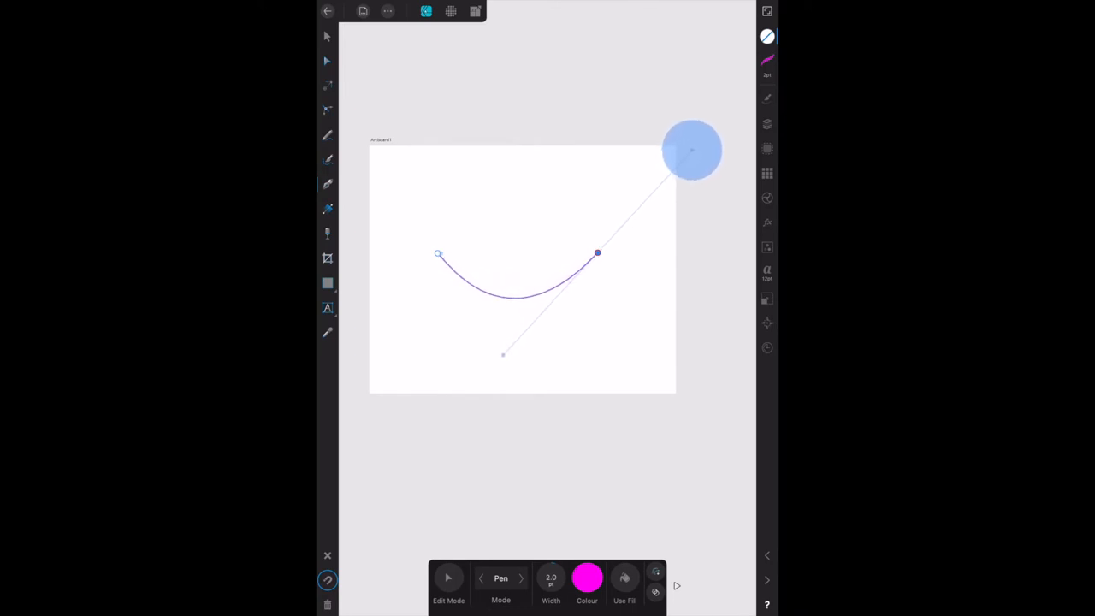
drag(693, 151, 689, 147)
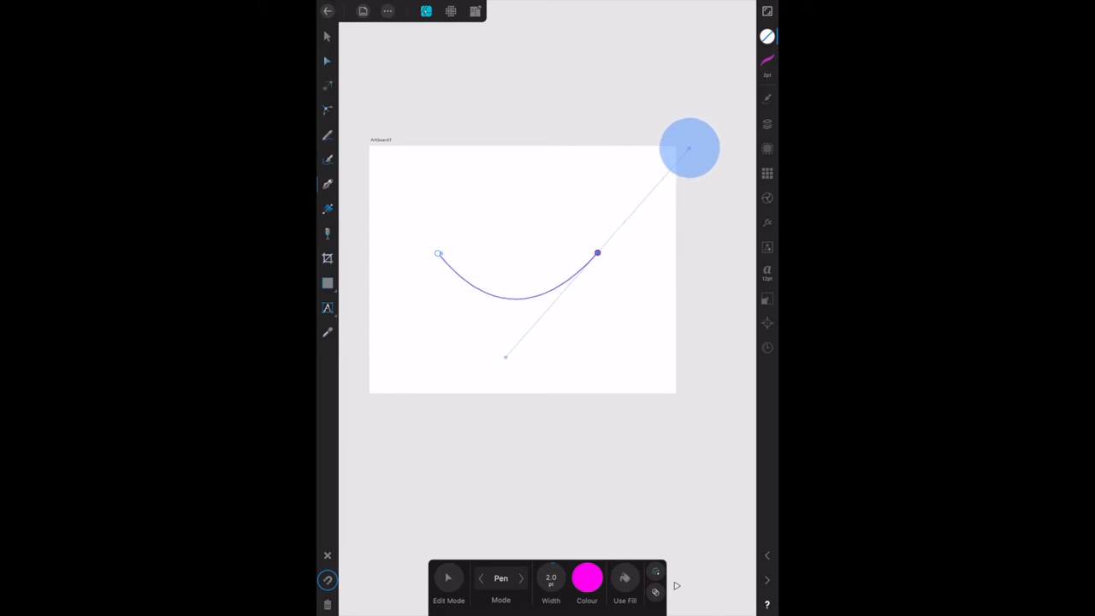
drag(689, 150, 682, 154)
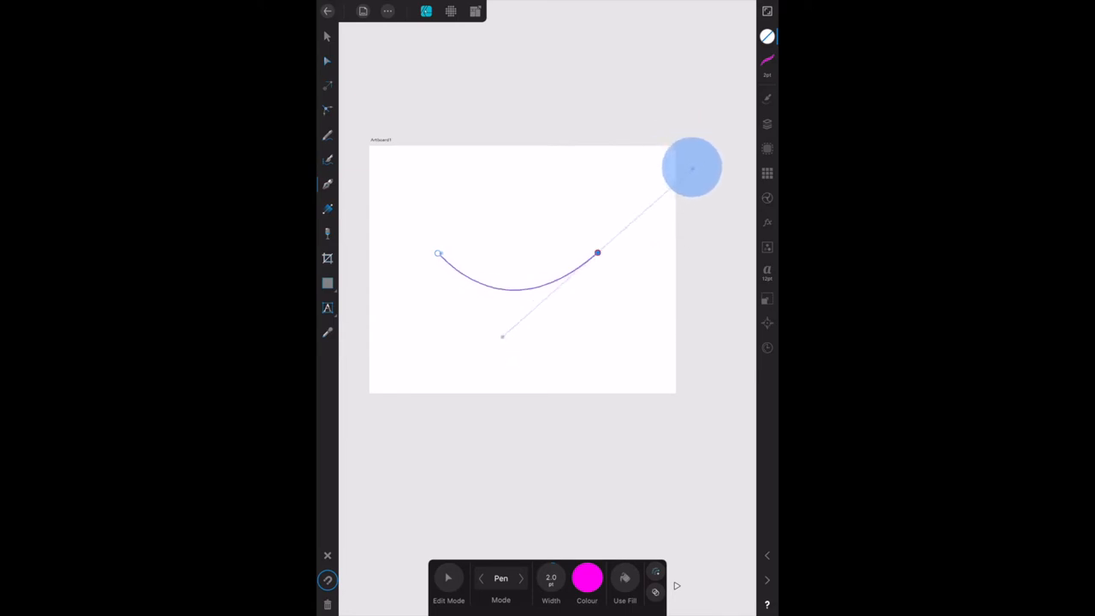
drag(692, 167, 689, 118)
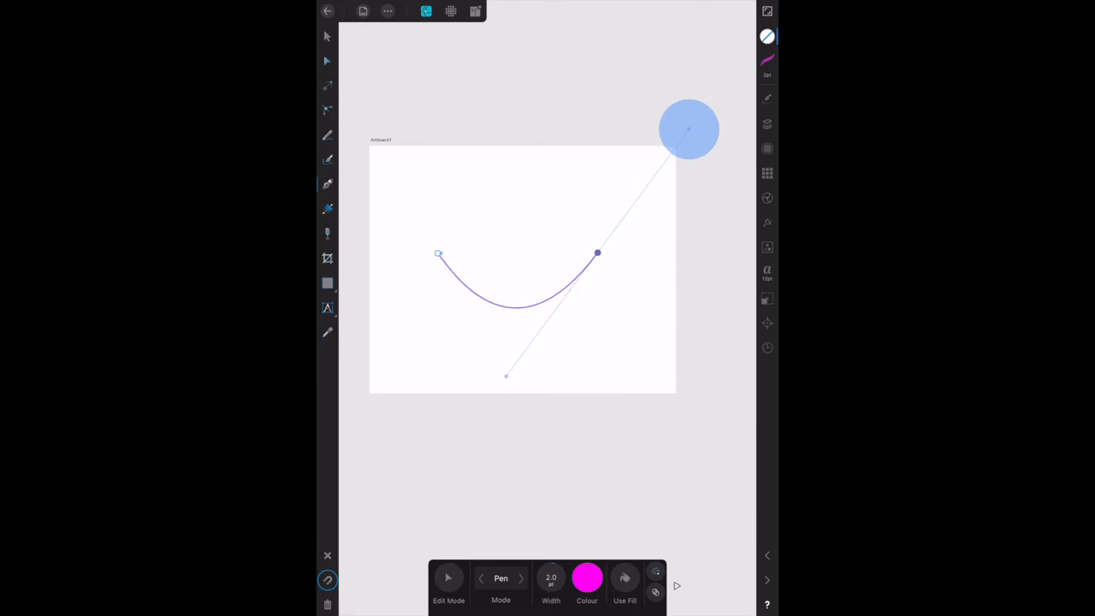
Reshape the right node's handle until the curve forms an upward arch
drag(689, 128, 673, 179)
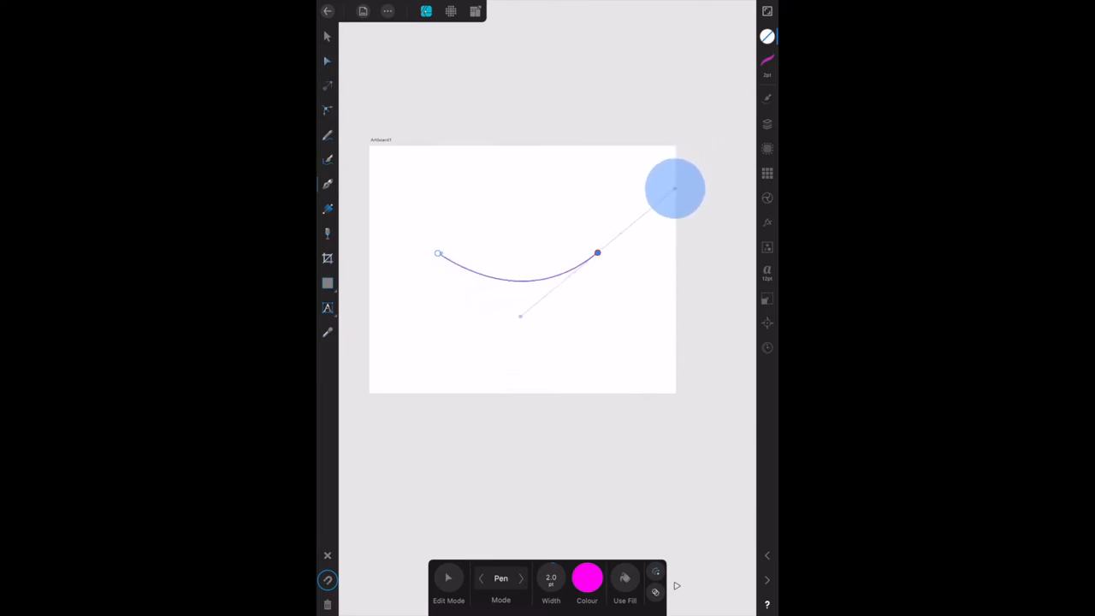
drag(676, 188, 659, 205)
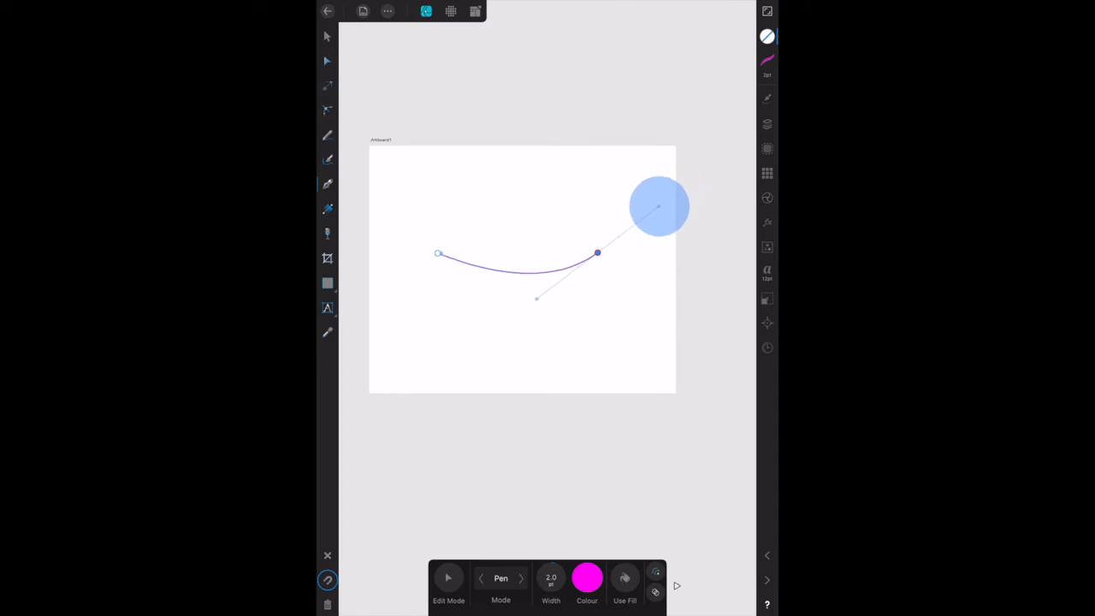
drag(659, 206, 625, 218)
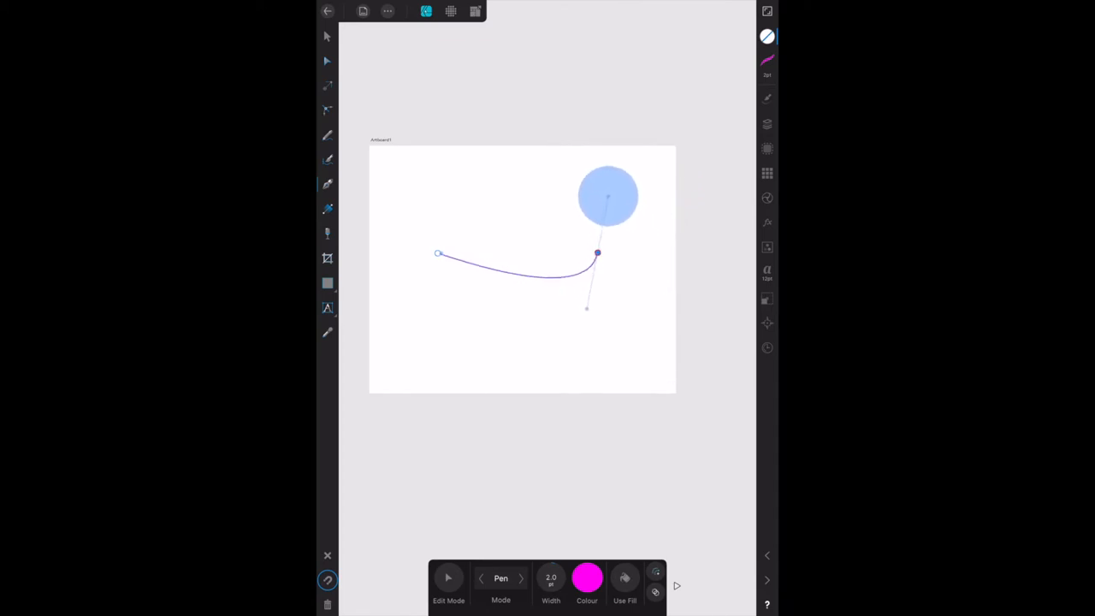
drag(608, 197, 601, 185)
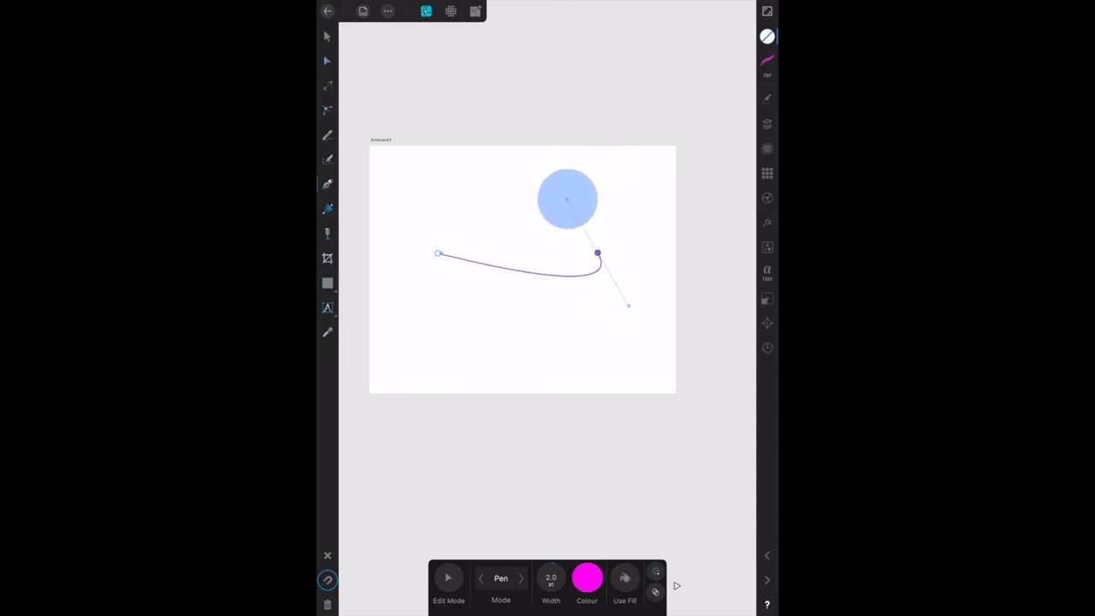
drag(568, 198, 637, 221)
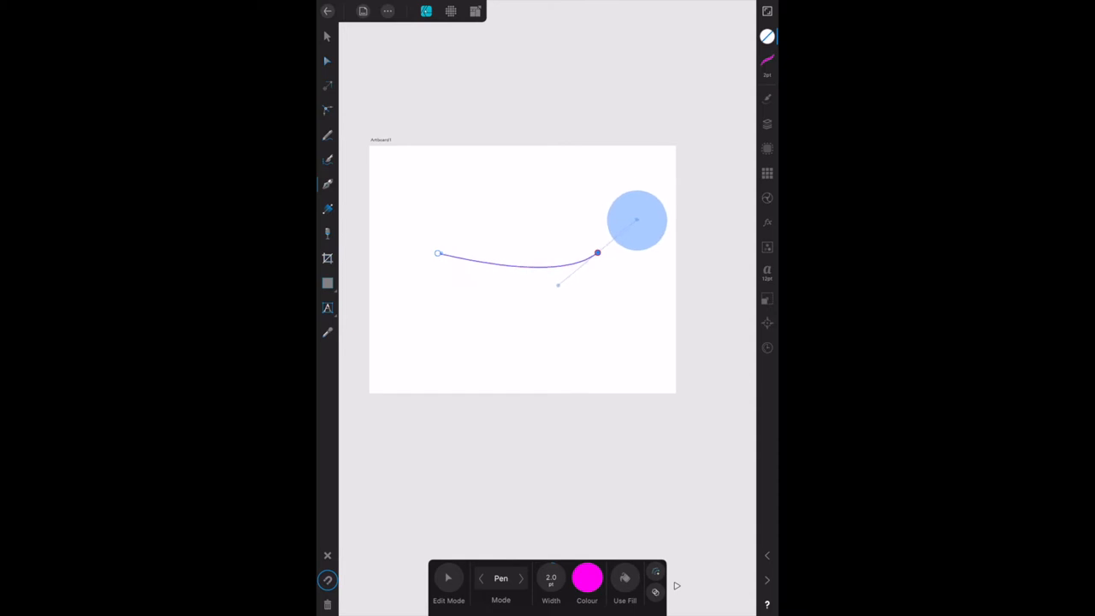
drag(638, 220, 644, 290)
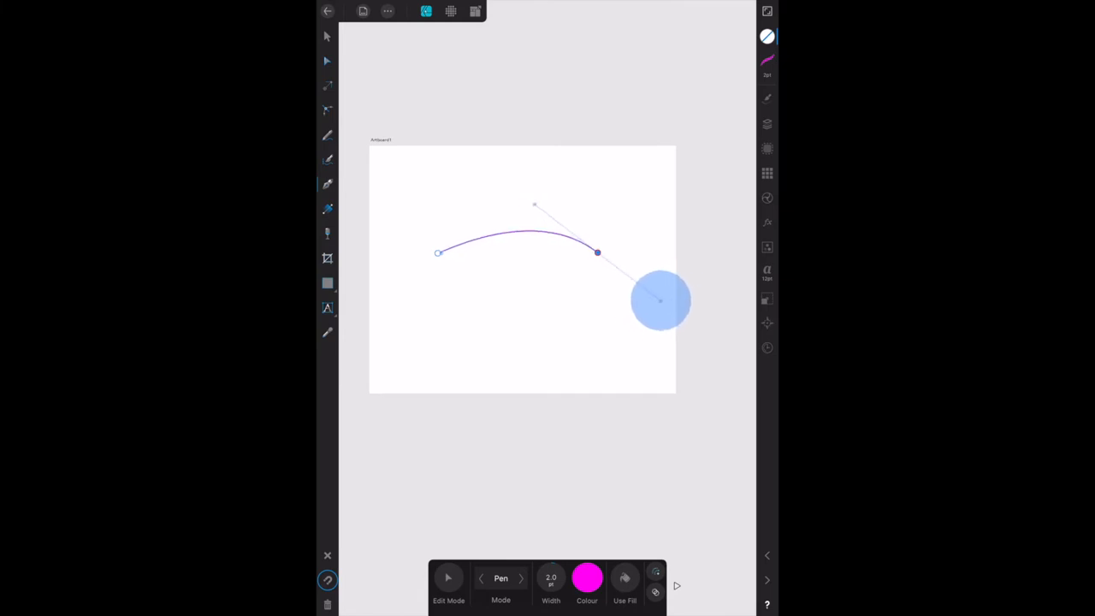
drag(660, 299, 689, 308)
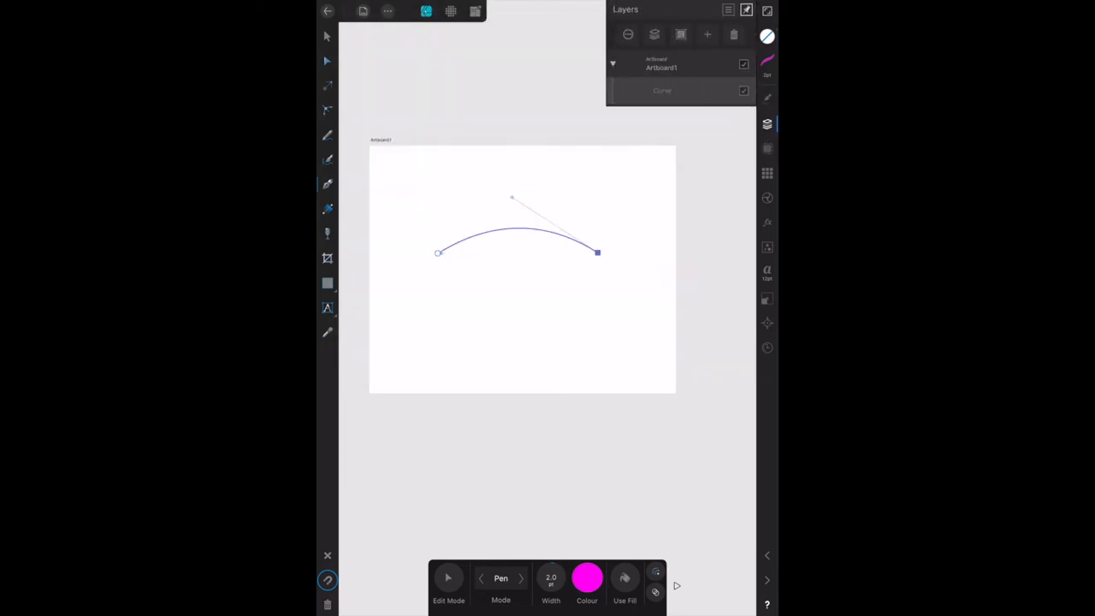
Check the Curve layer options, deselect the arch with the Move tool, and hide the UI
click(662, 90)
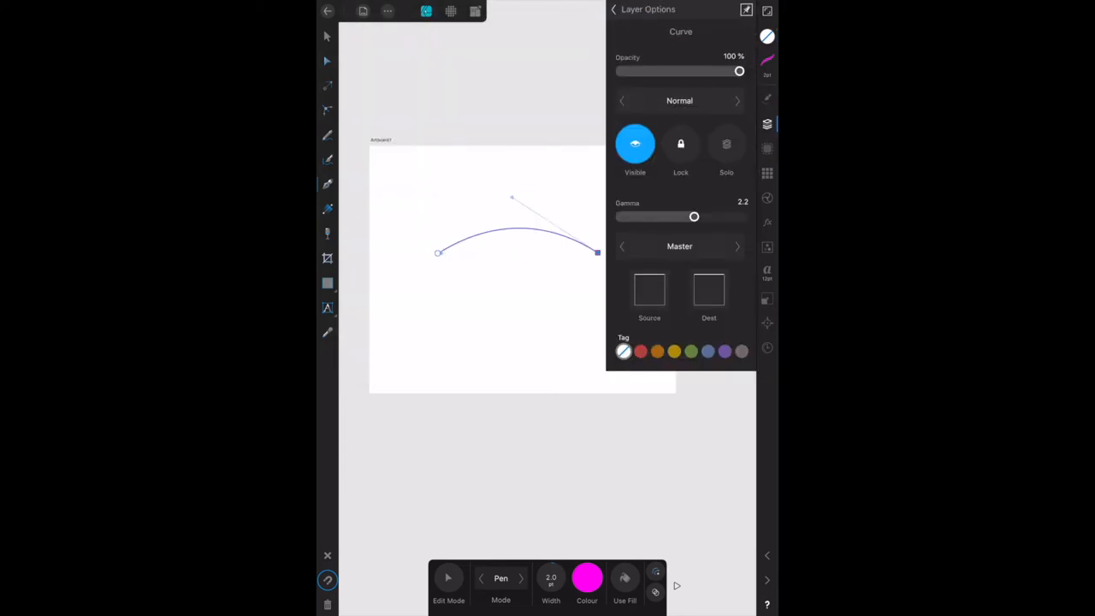
click(613, 10)
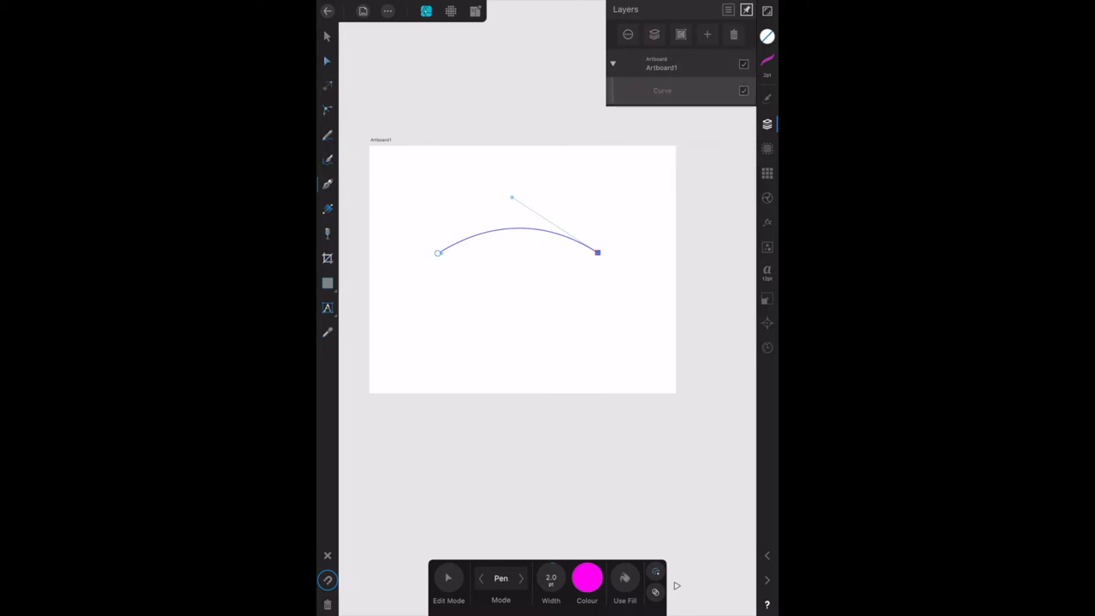
click(327, 36)
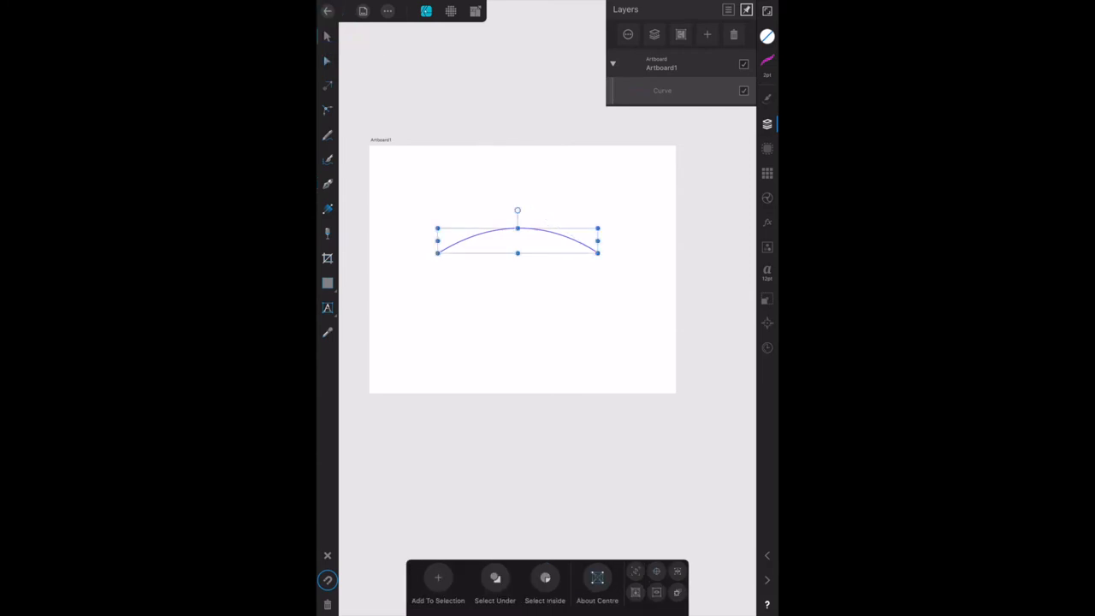
click(327, 61)
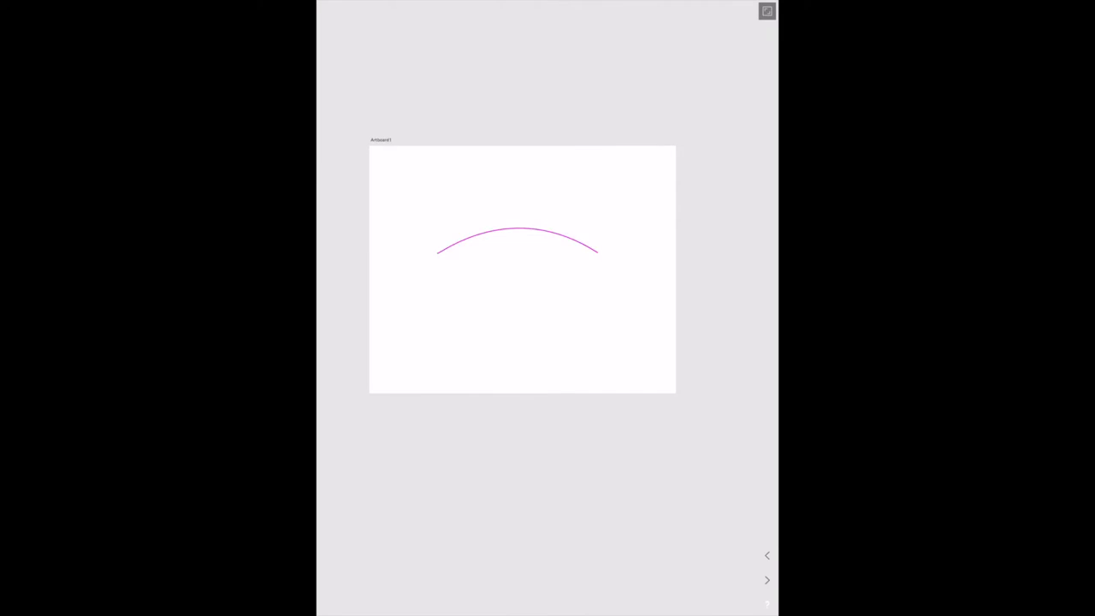
click(766, 11)
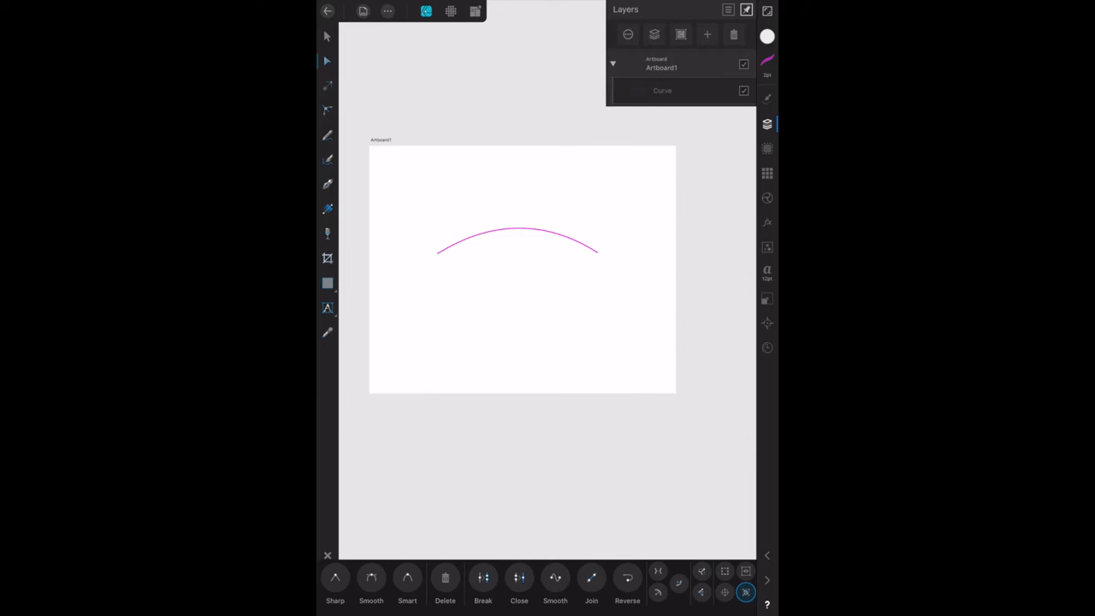
Reselect the Pen tool at 2 pt and start a node at the arch's left end
click(327, 184)
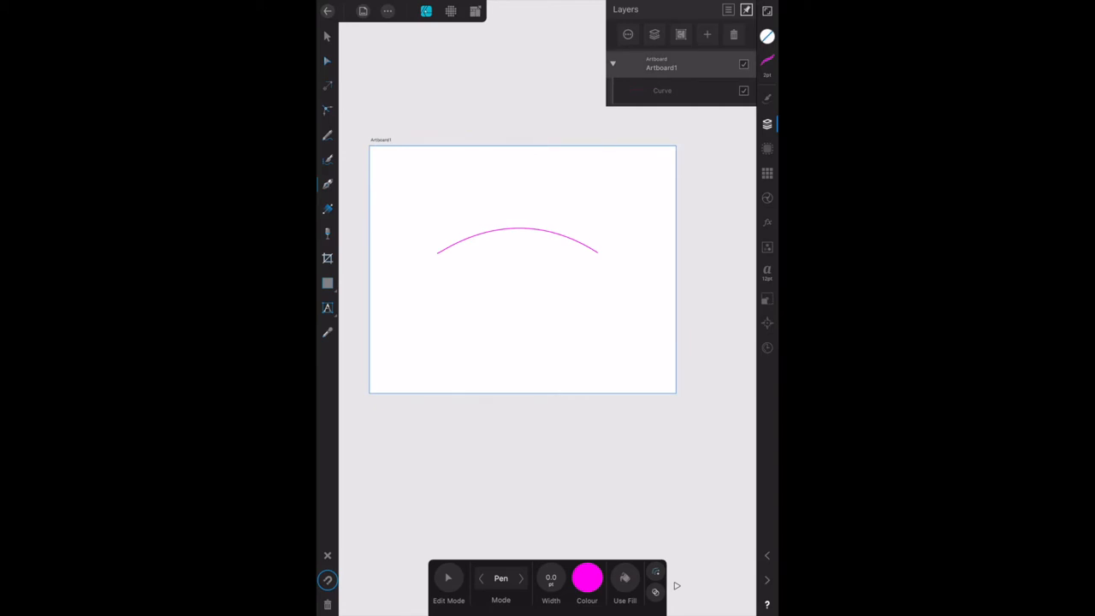
click(551, 582)
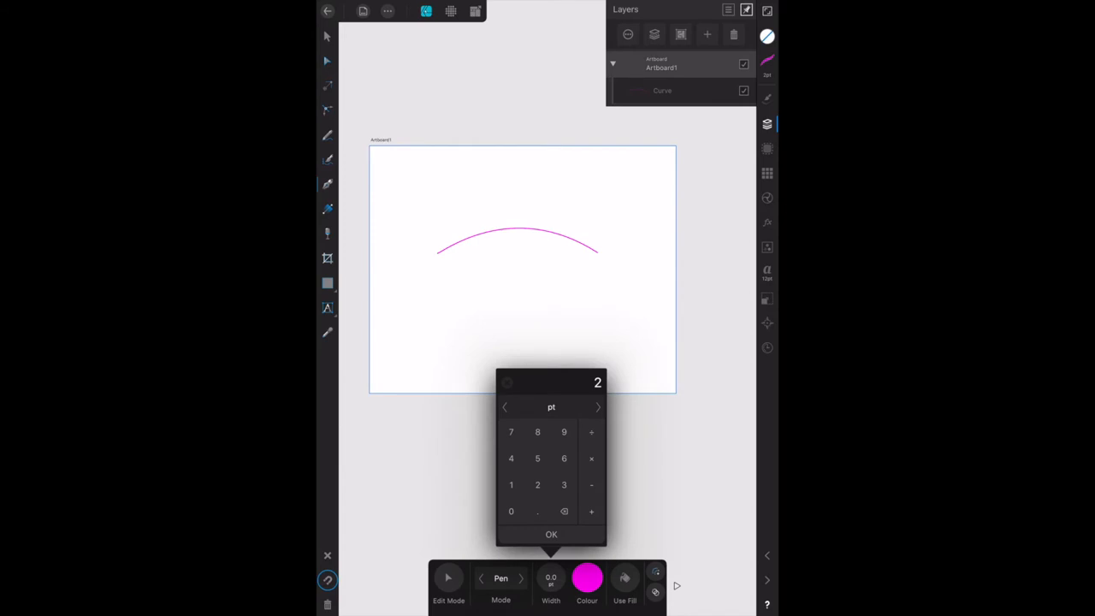
click(551, 534)
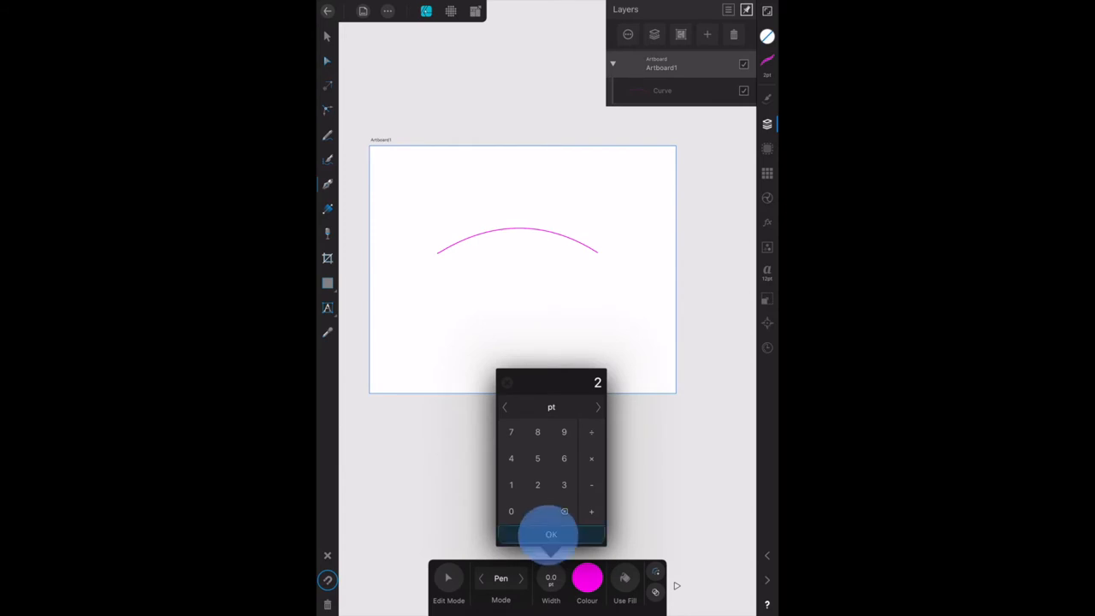
click(551, 534)
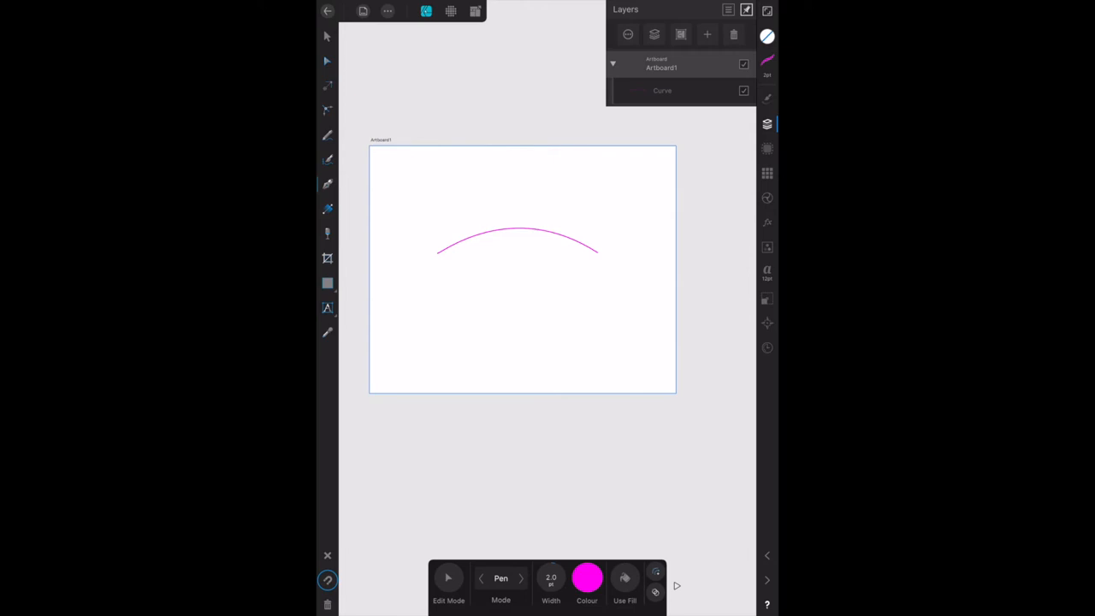
click(437, 251)
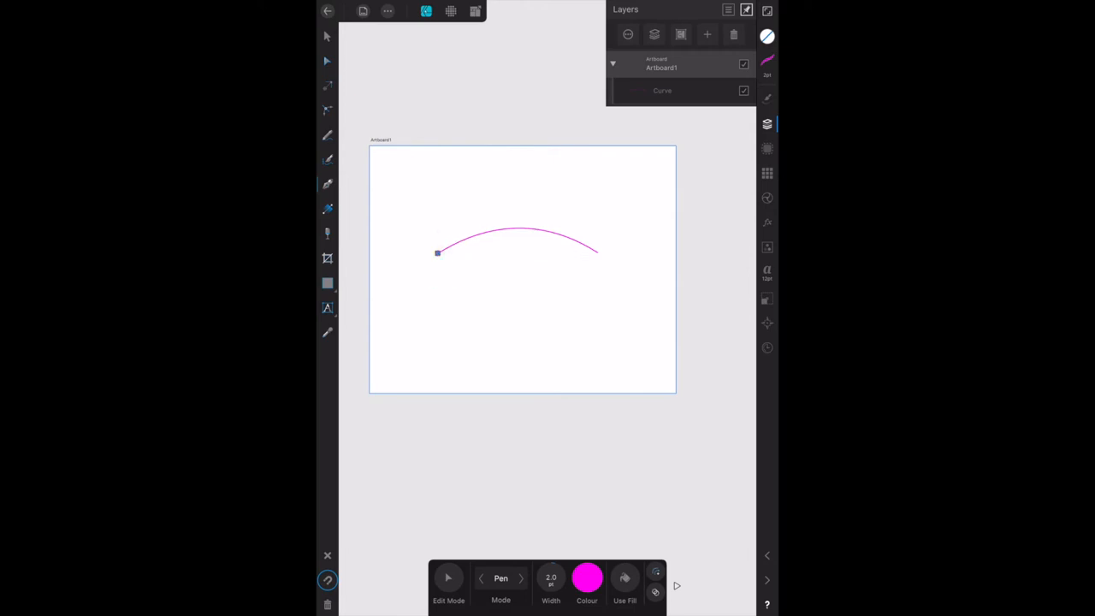
Add a node at the arch's right end and bend the curve downward into a lens
click(598, 251)
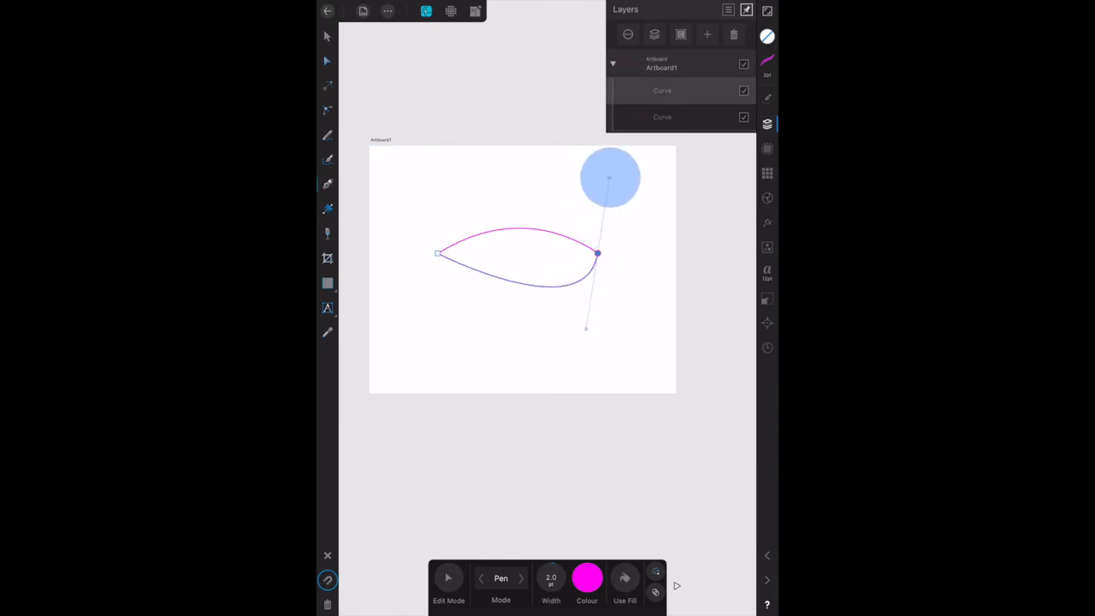
drag(609, 177, 668, 180)
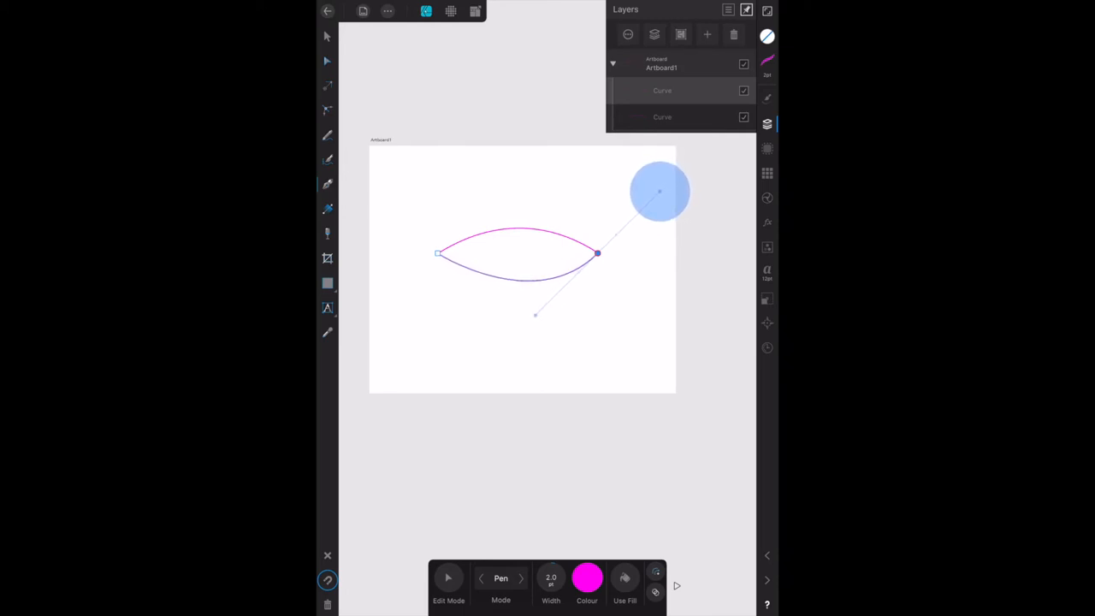
drag(659, 192, 663, 205)
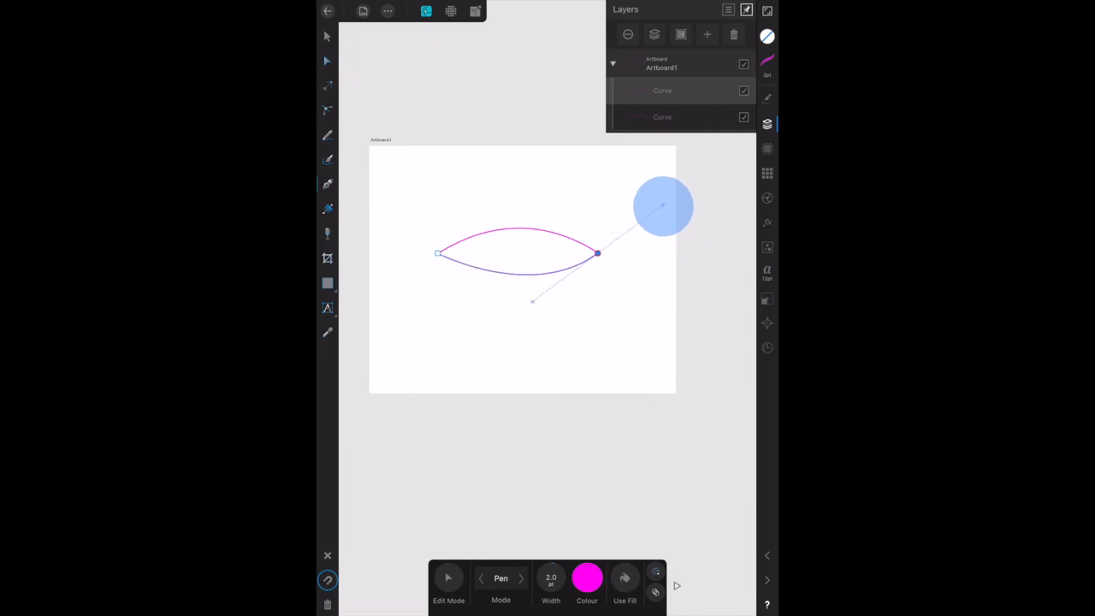
drag(663, 205, 653, 205)
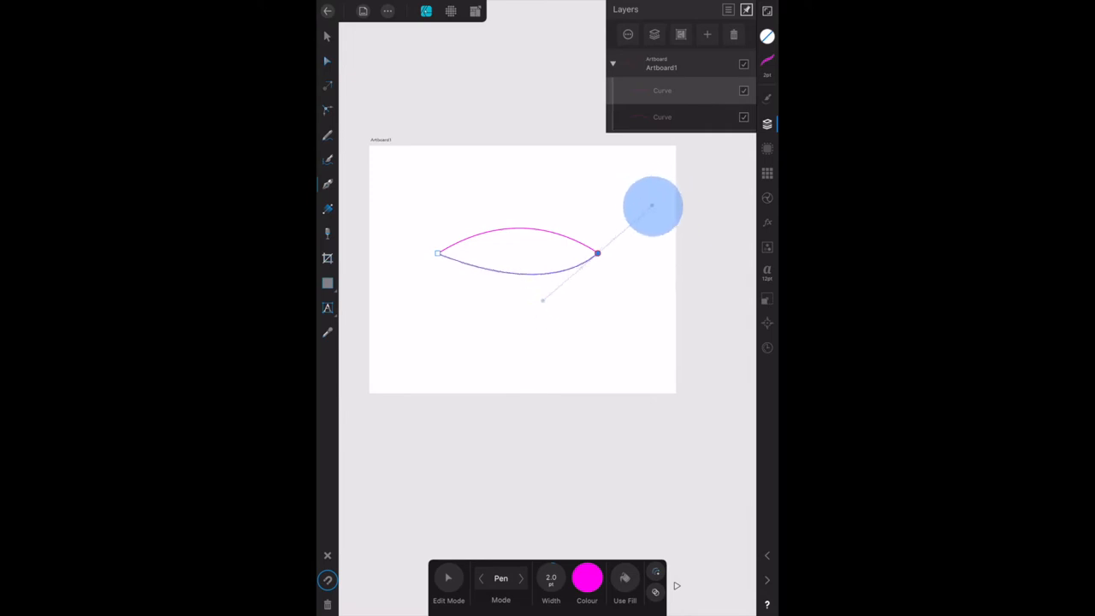
drag(653, 206, 669, 198)
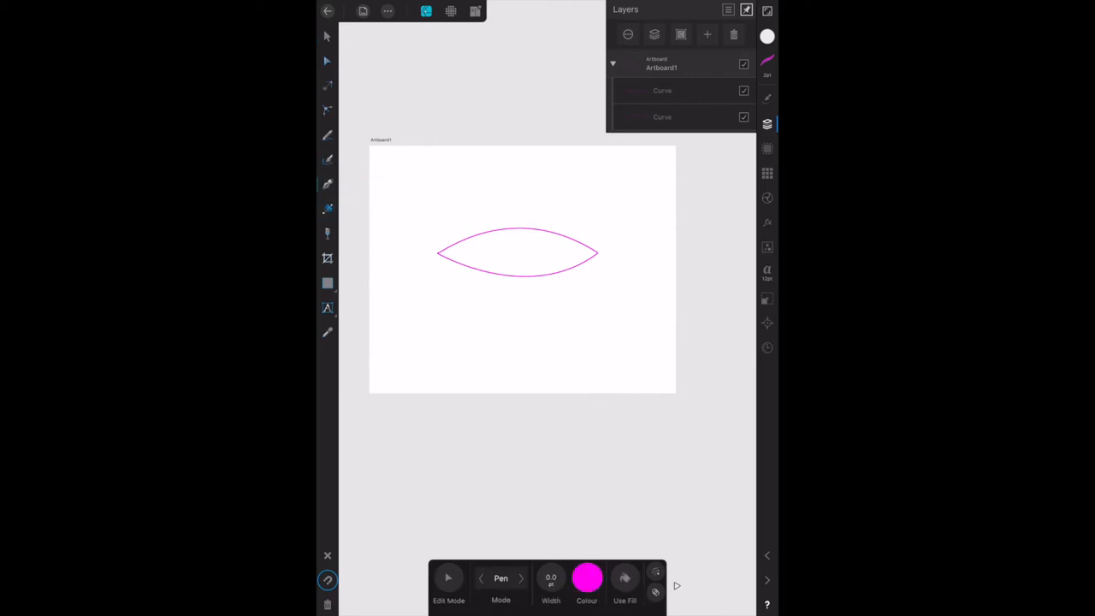
Enter 2 pt in the Pen context toolbar's Width field and confirm it
click(500, 578)
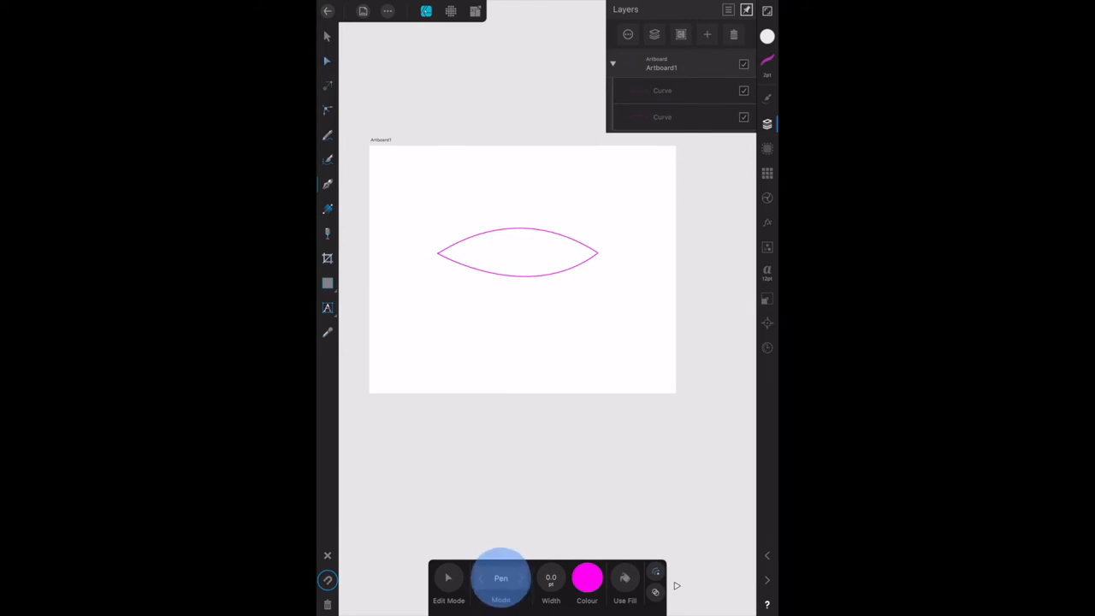
click(501, 579)
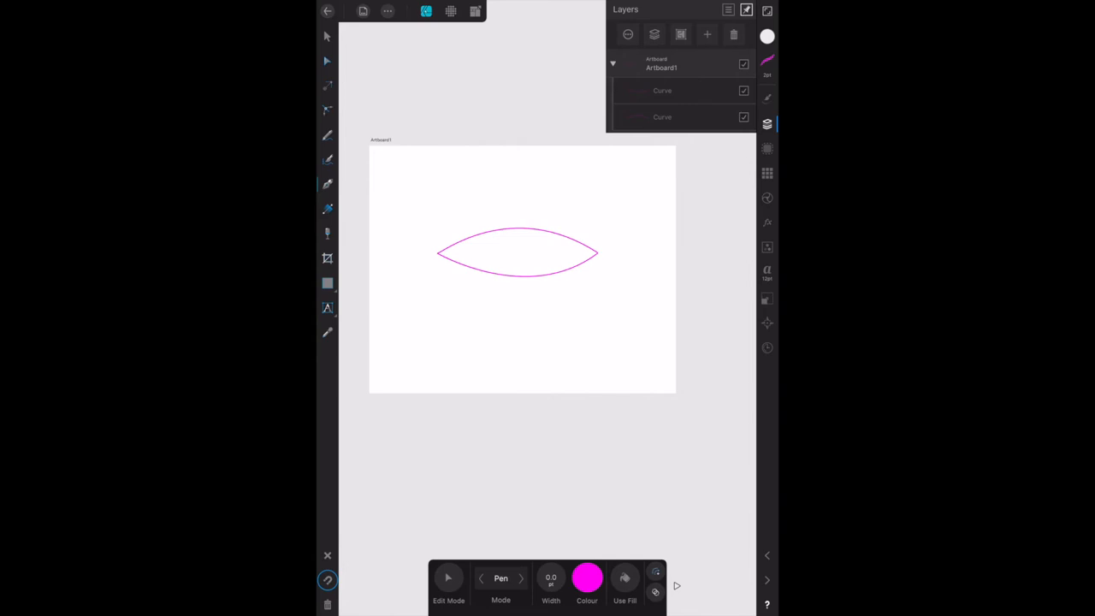
click(550, 580)
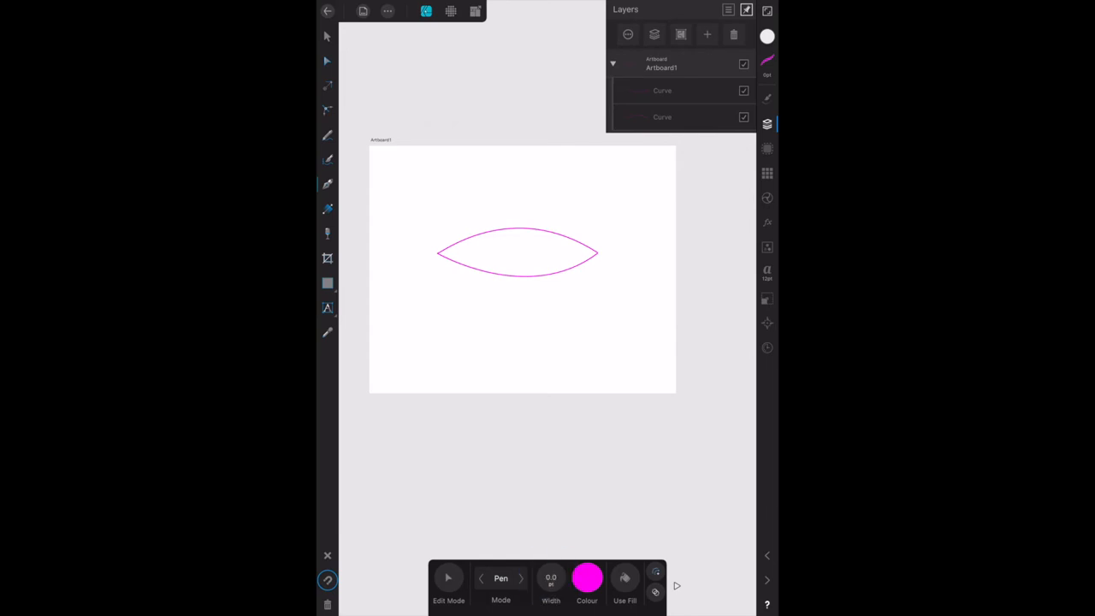
mouse_move(327, 184)
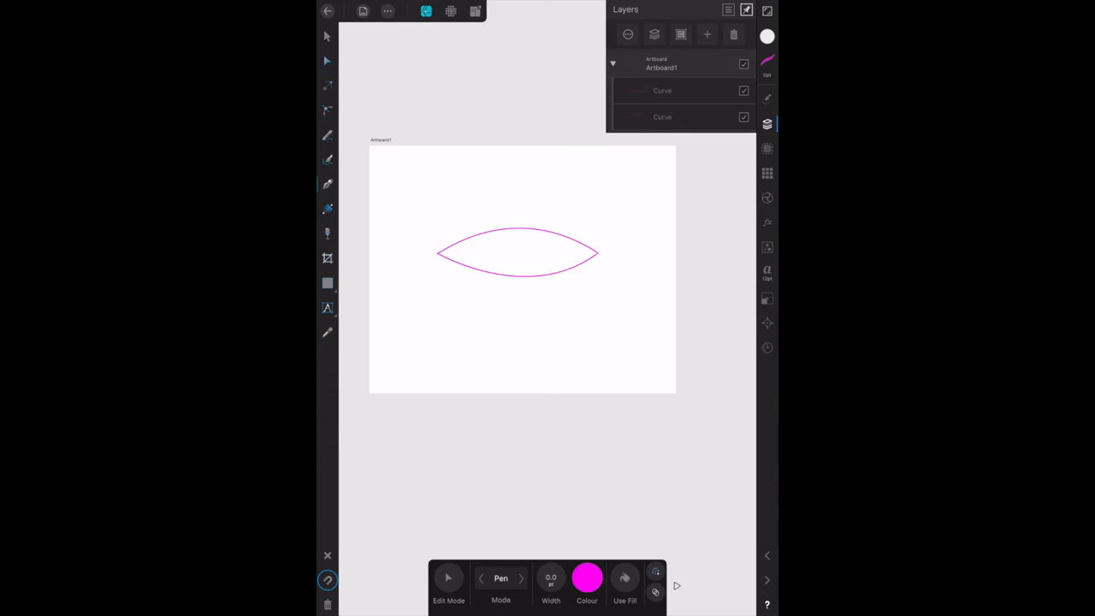
click(551, 582)
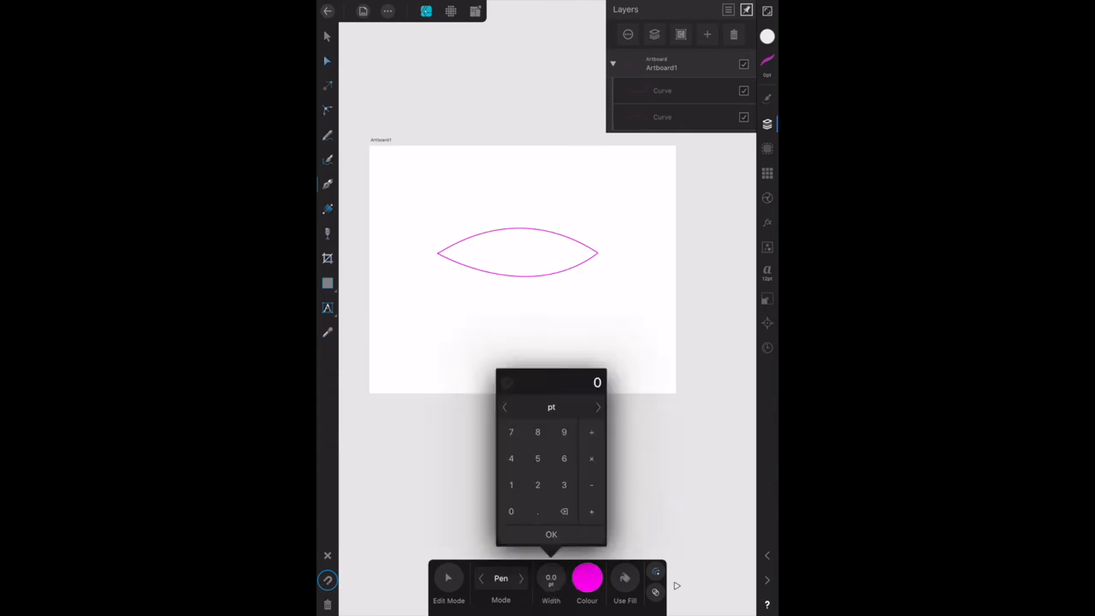
click(538, 485)
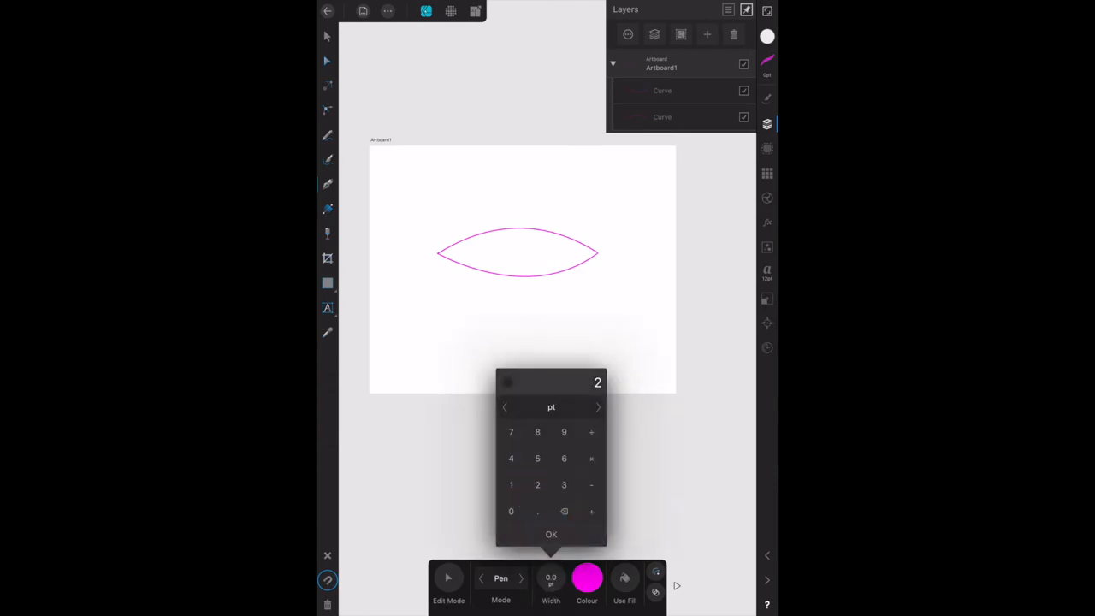
click(551, 534)
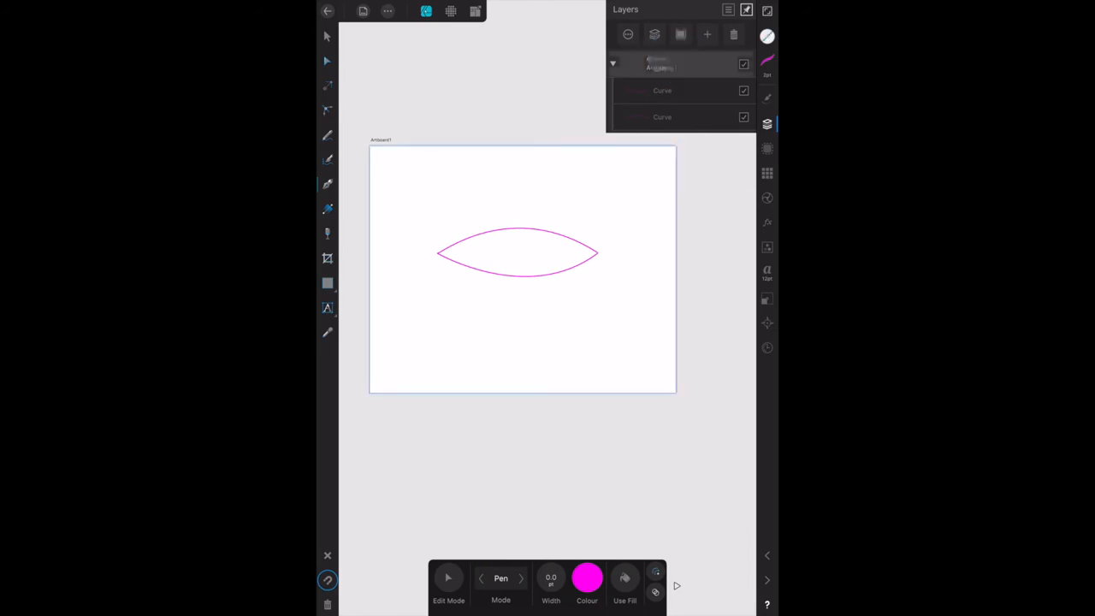
click(552, 582)
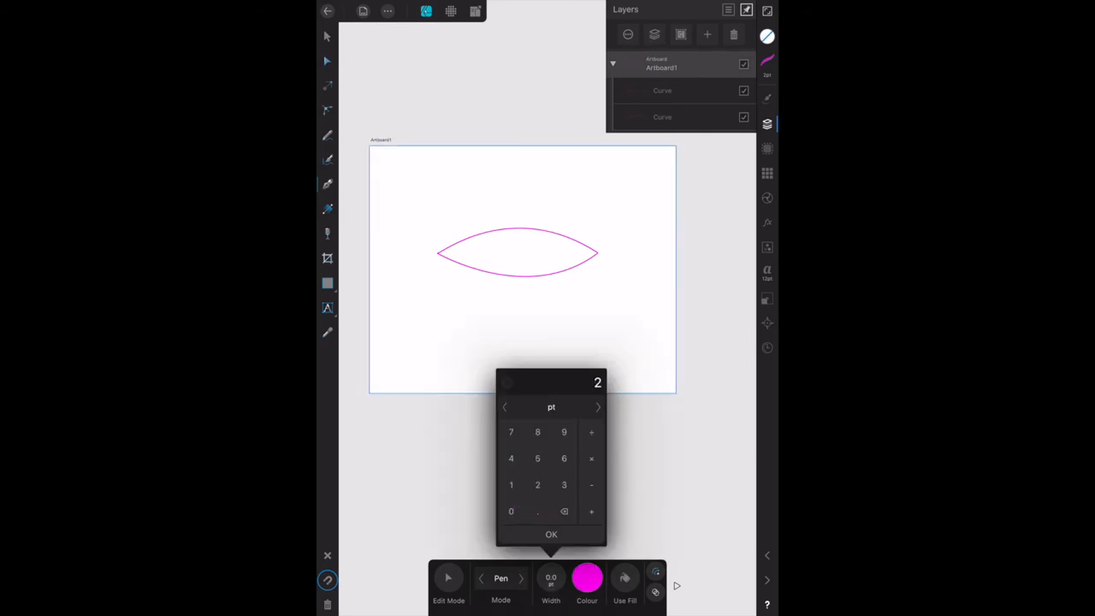
click(551, 534)
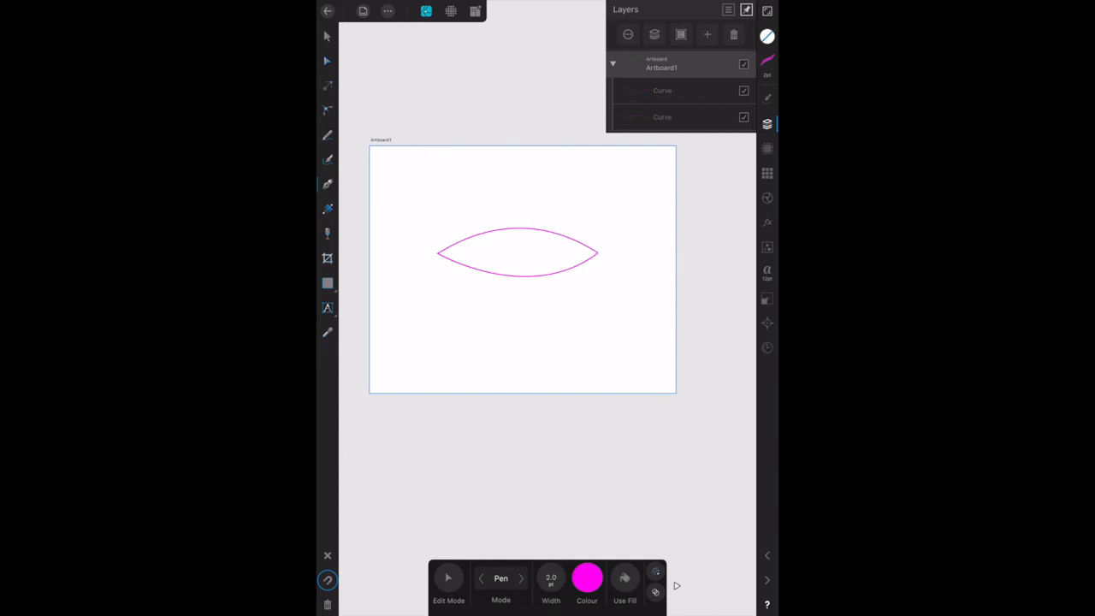
Draw a magenta path below the lens: a loop on the right closed by a half-circle
click(445, 335)
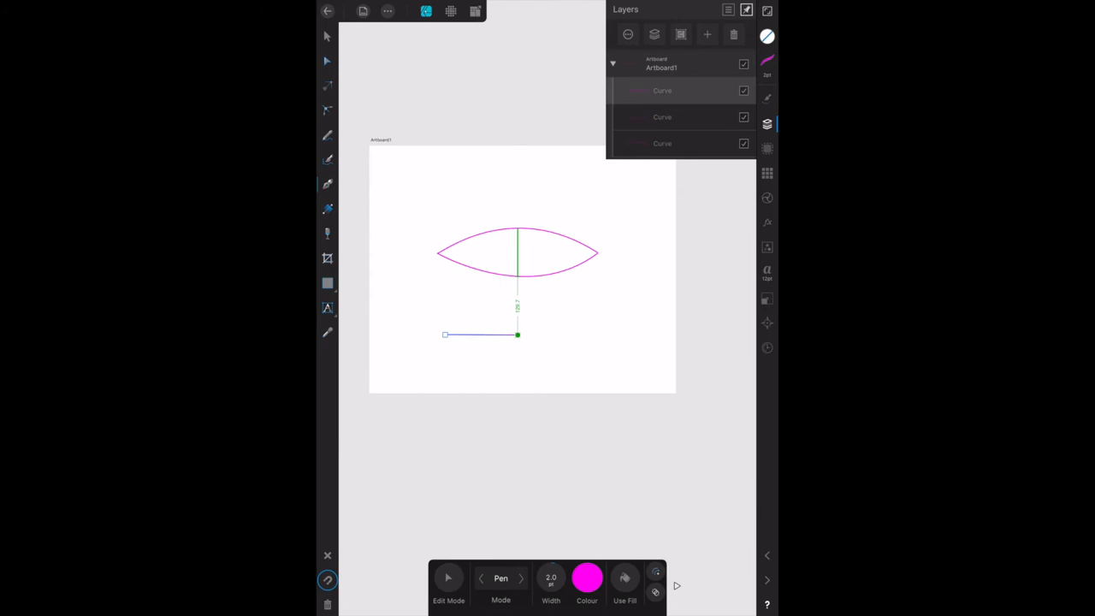
drag(517, 335, 574, 361)
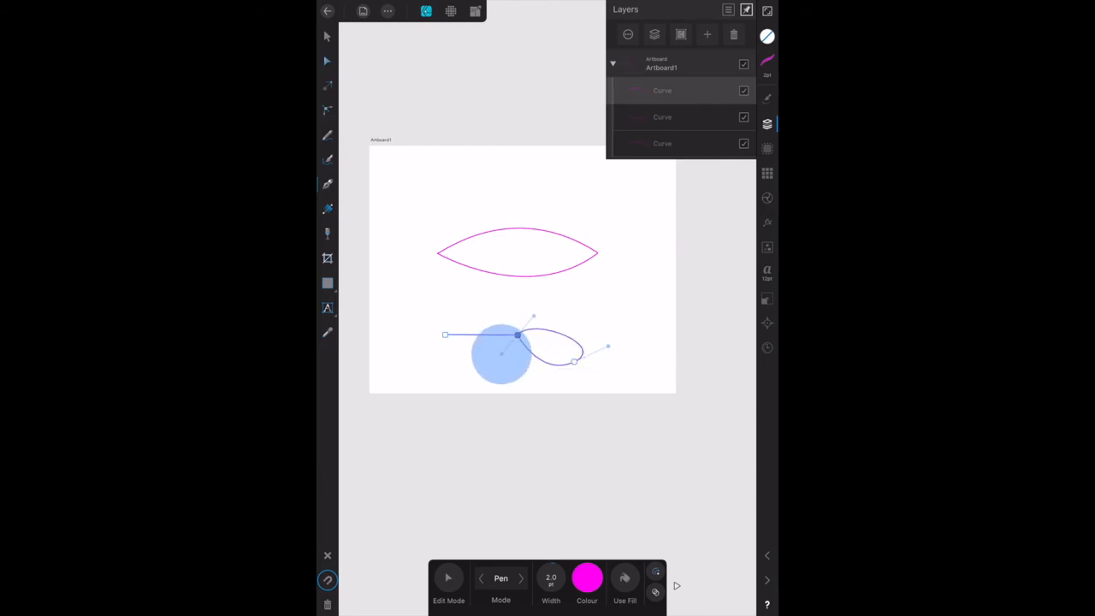
drag(518, 335, 508, 368)
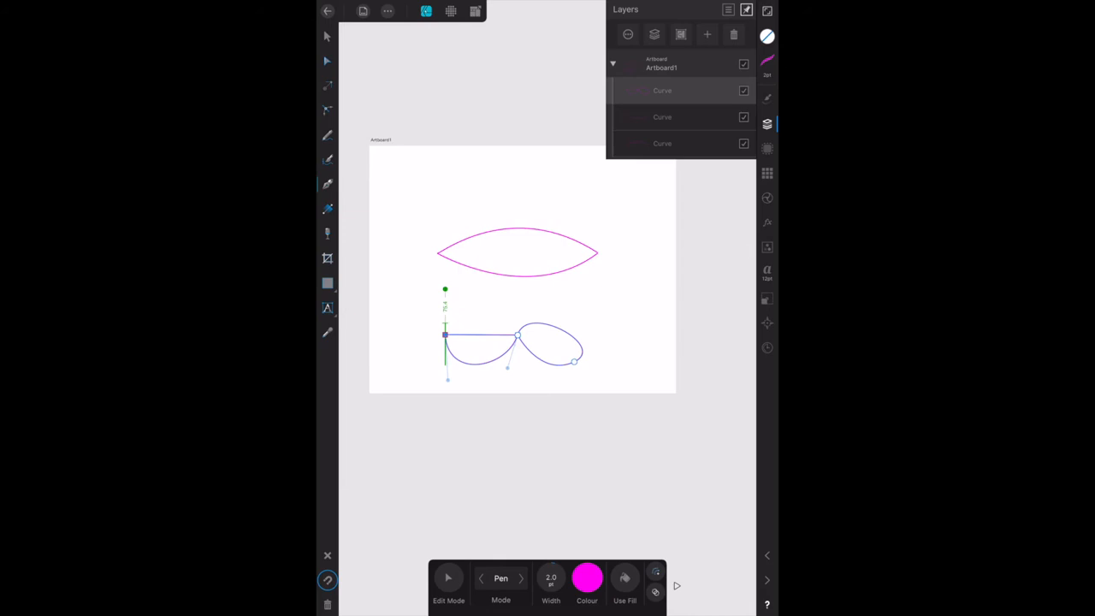
click(327, 36)
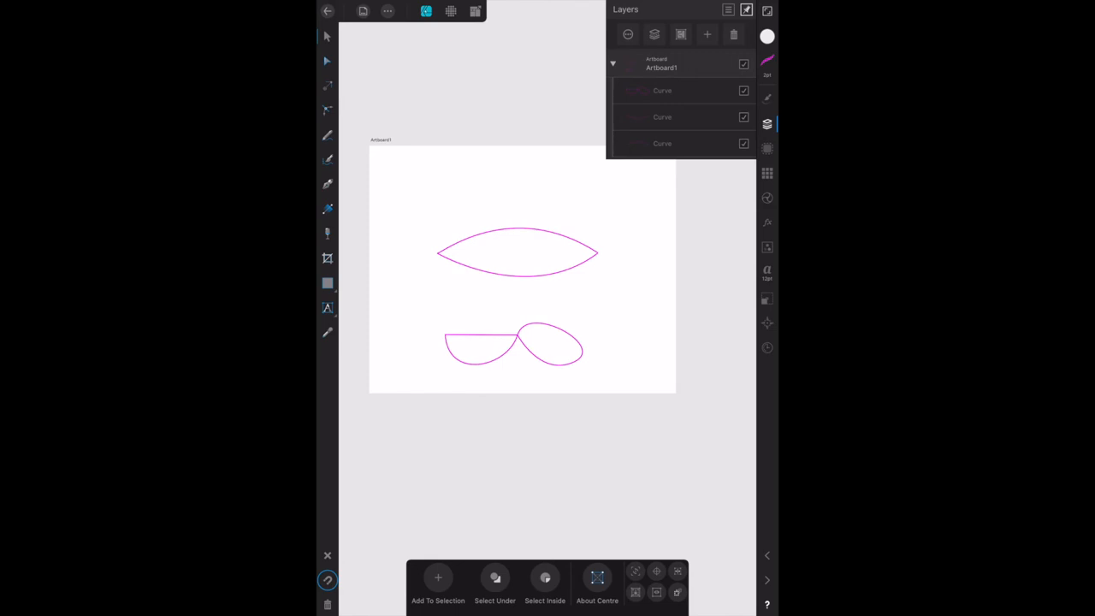
click(660, 63)
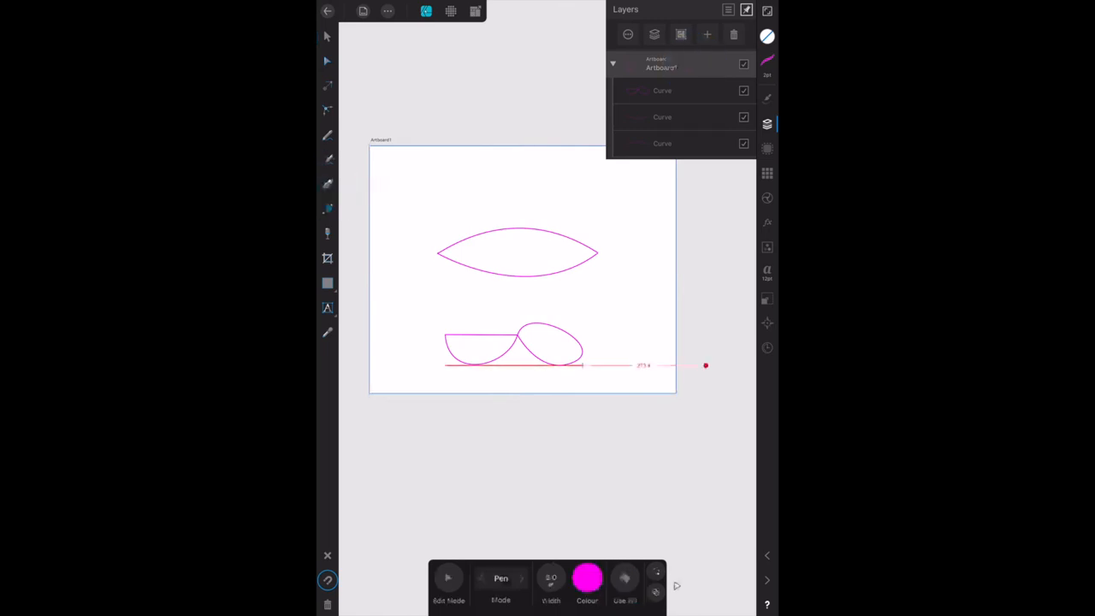
Draw a shallow blue arc near the top of the artboard and adjust its curvature
click(587, 578)
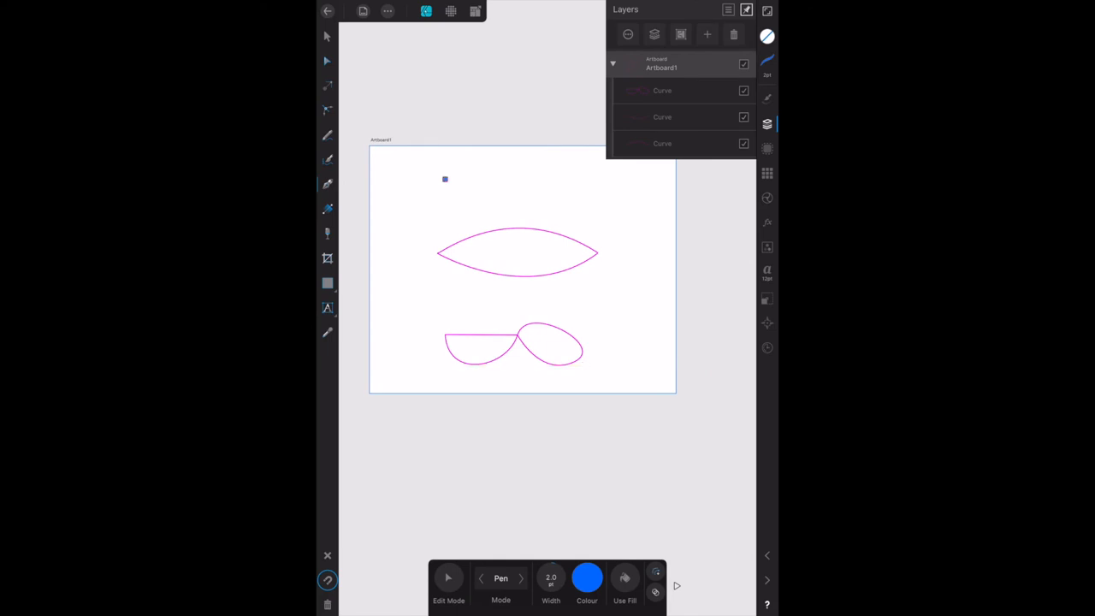
drag(444, 178, 518, 196)
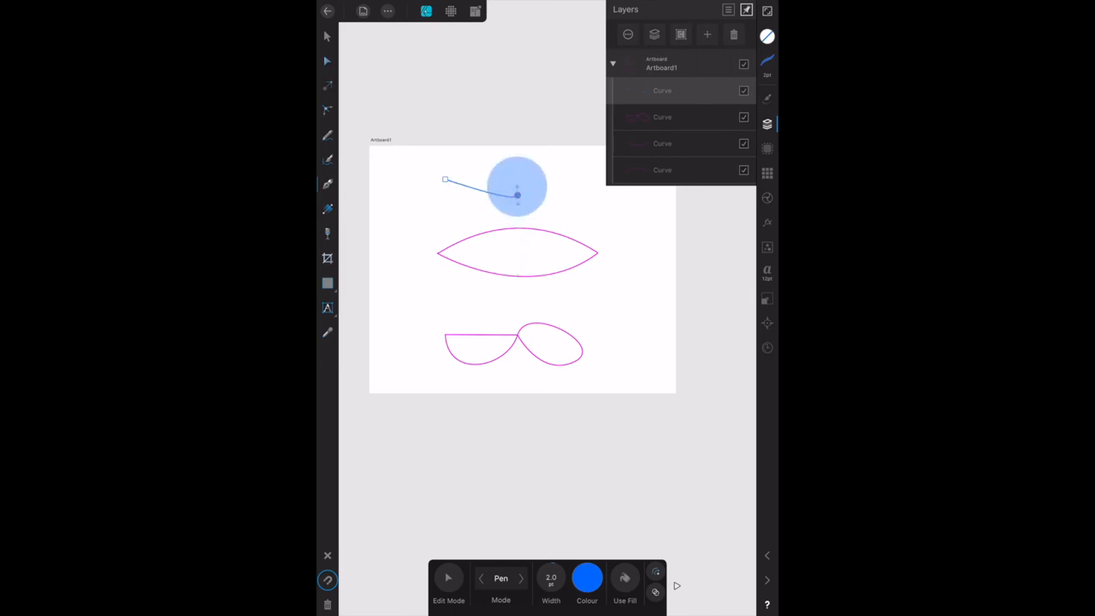
drag(517, 186, 573, 171)
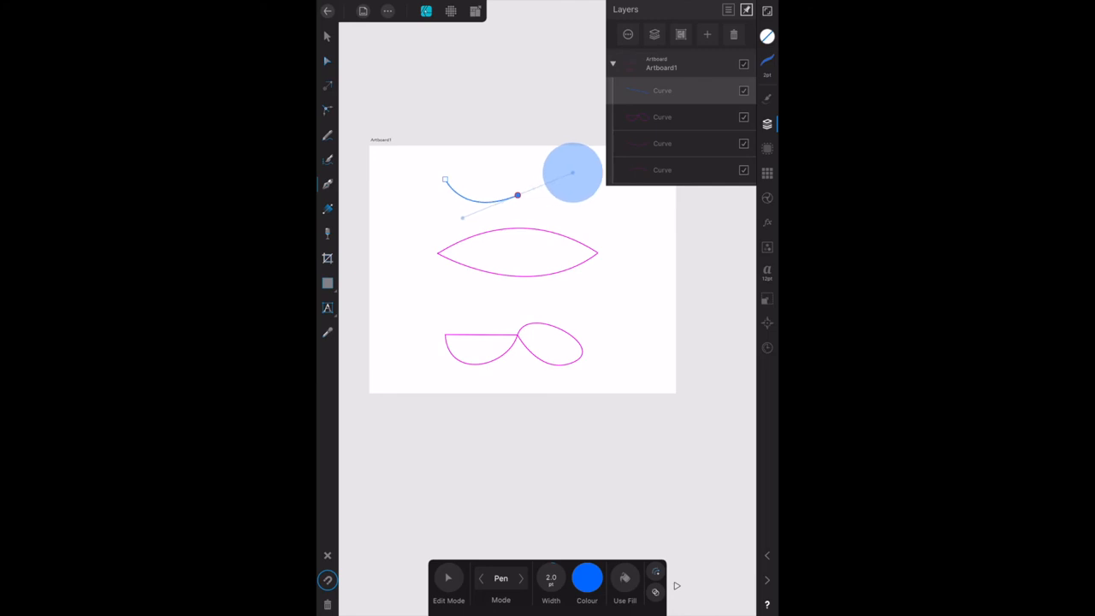
drag(573, 173, 573, 177)
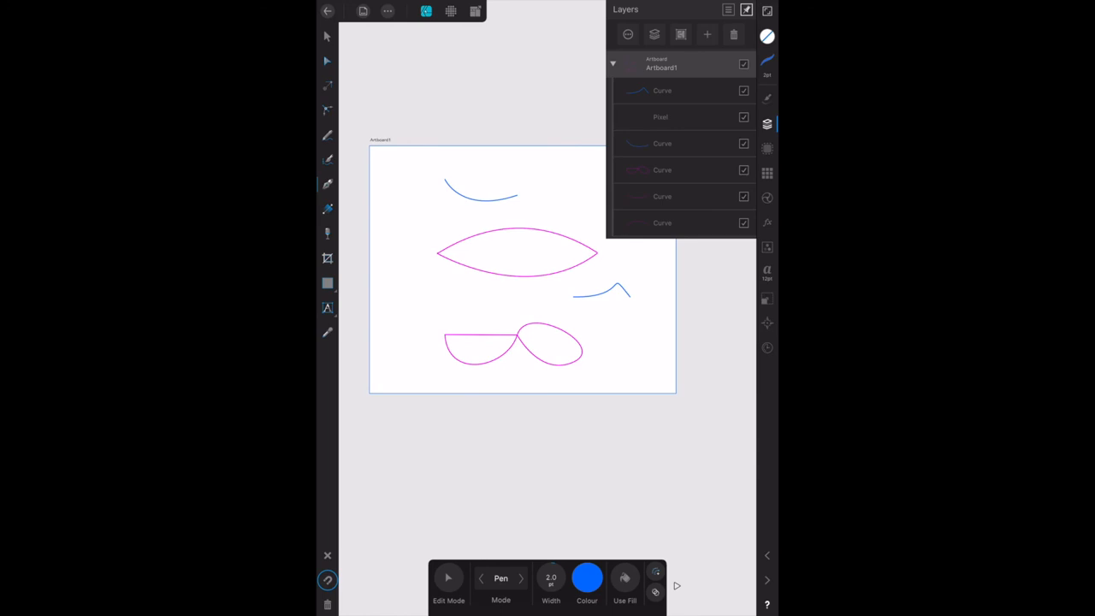
Switch the stroke colour to green and the stroke width to 3 pt
click(587, 579)
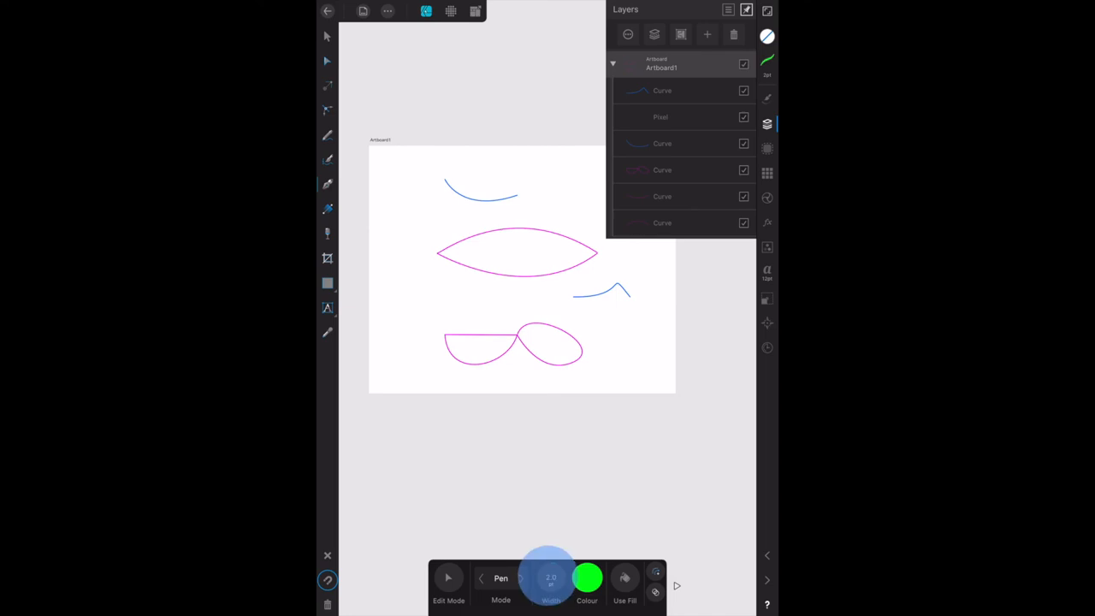
click(551, 582)
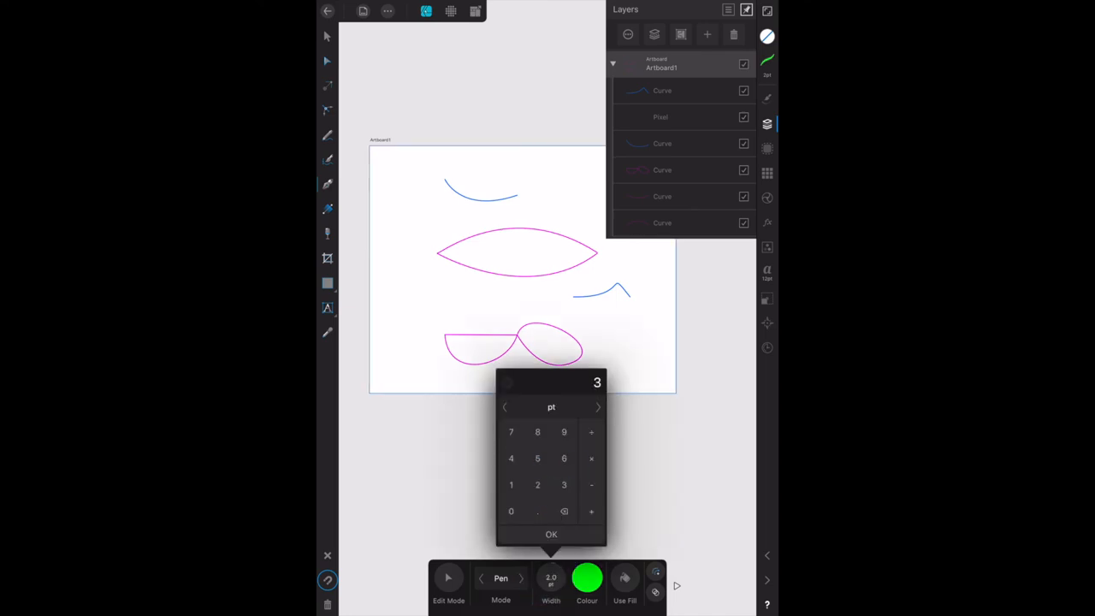
click(551, 534)
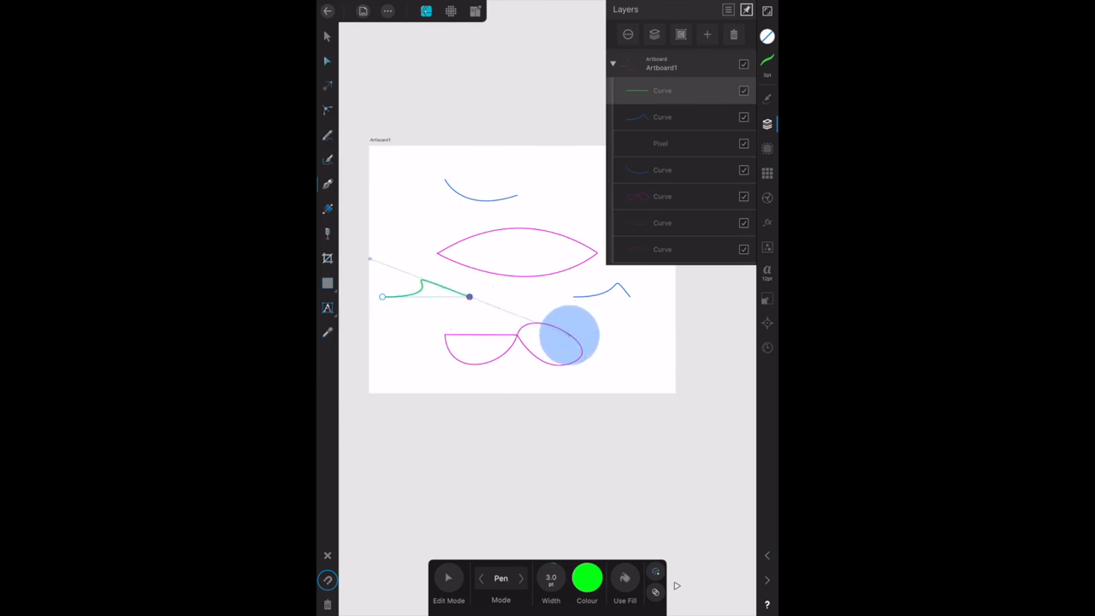
Bend the green curve into a sharp peak on the left, then show the Layers list
drag(569, 338, 543, 377)
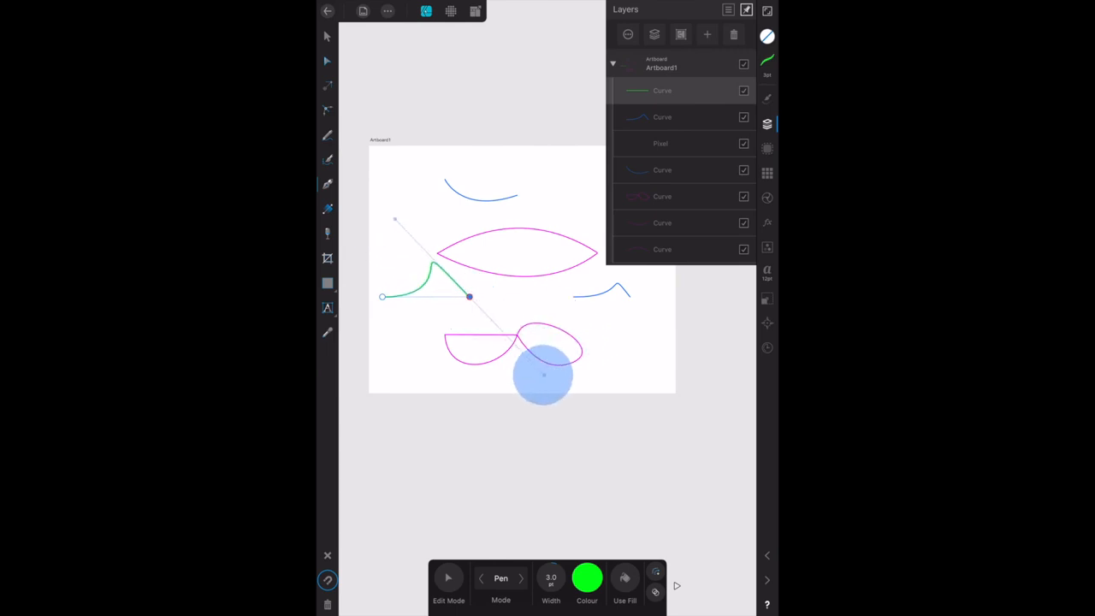
drag(544, 374, 561, 334)
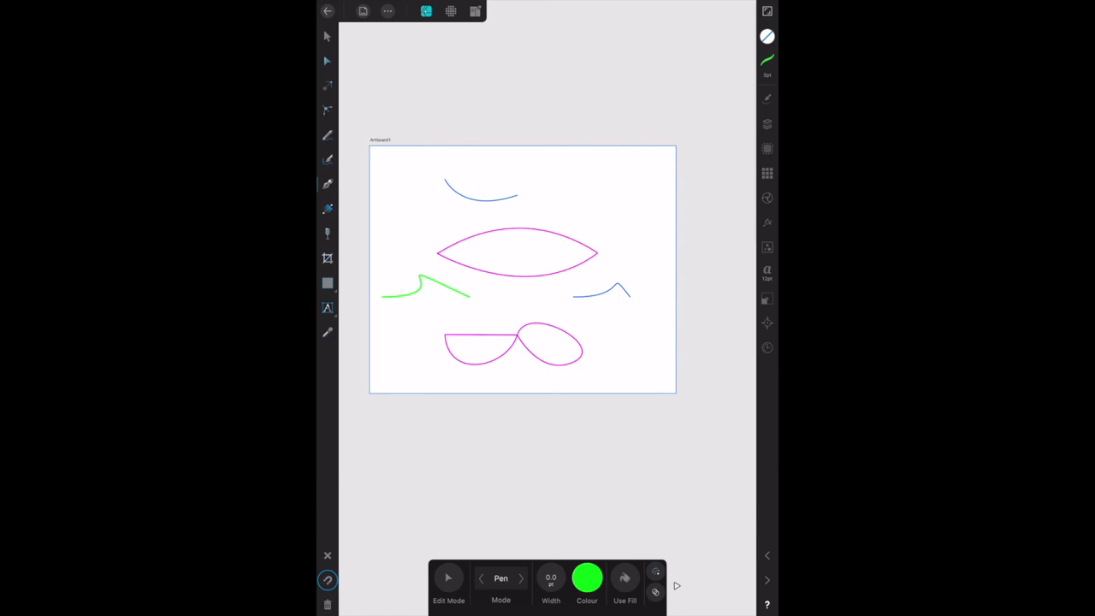
click(767, 124)
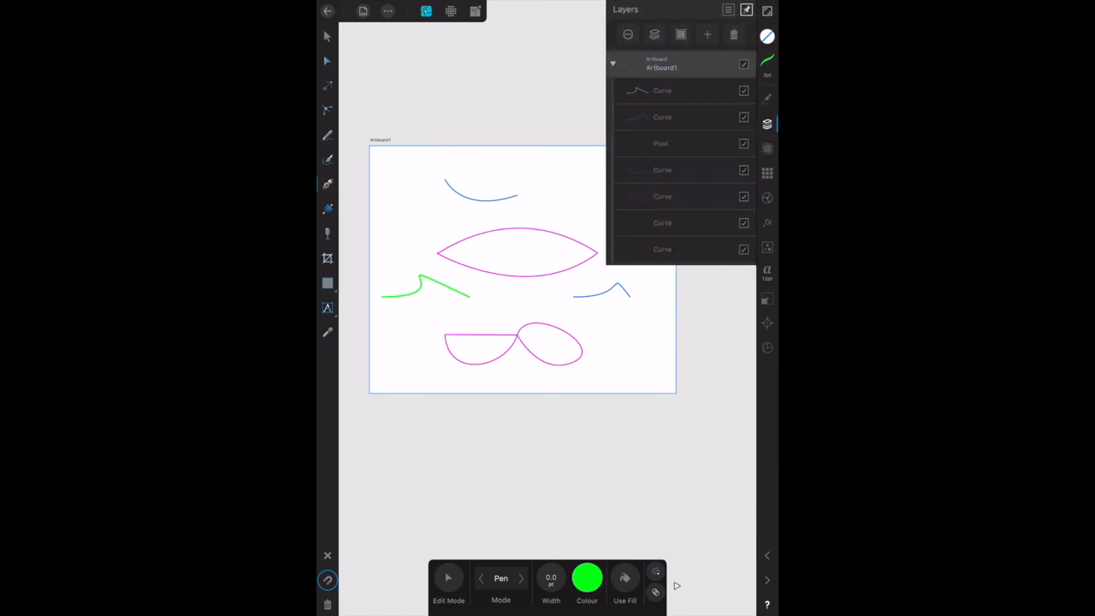